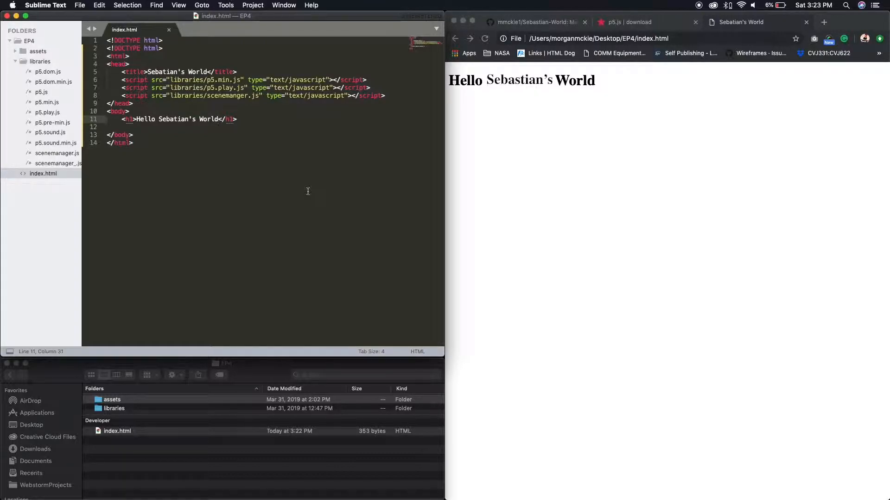
pyautogui.moveTo(172, 135)
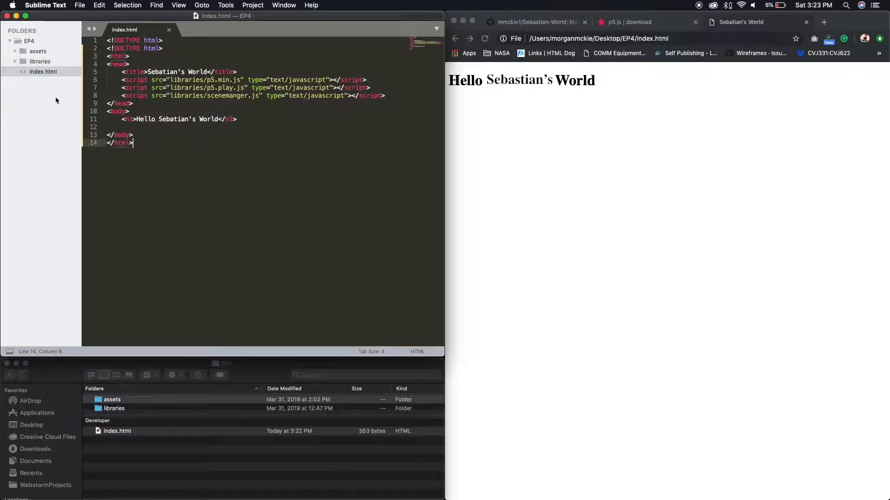
# Step: Expand the libraries folder and create a new empty file
pyautogui.click(41, 62)
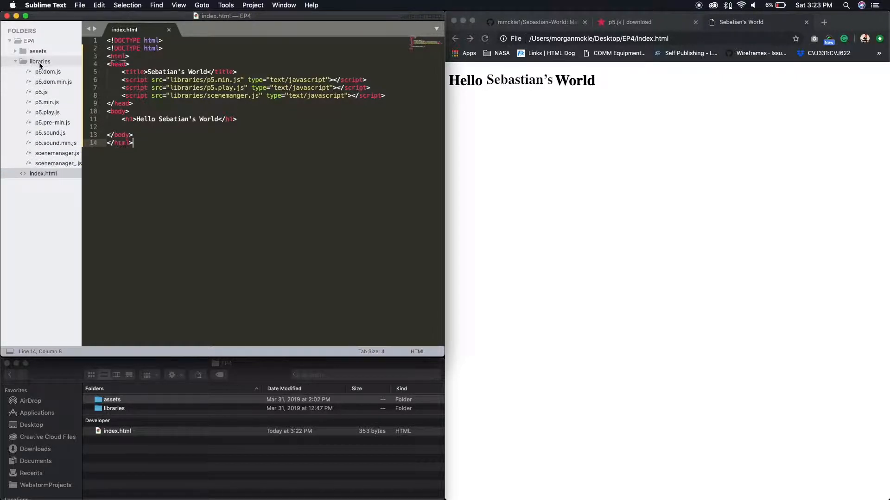
pyautogui.click(80, 5)
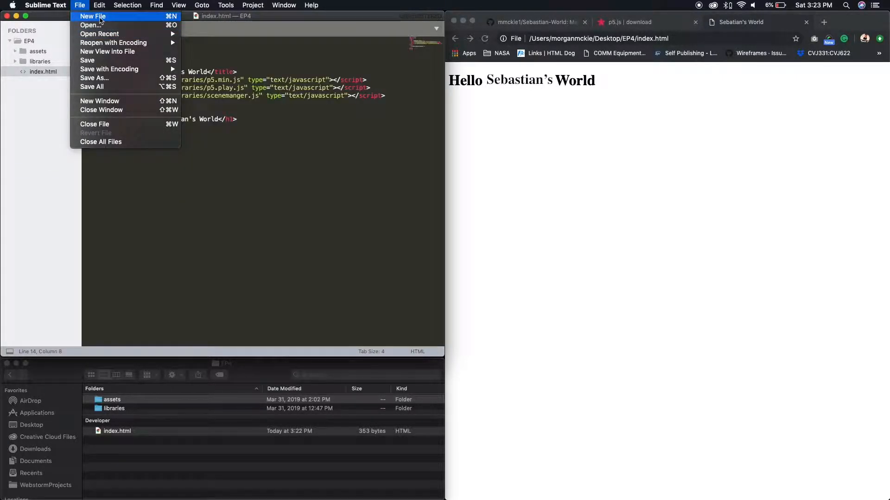
pyautogui.click(93, 16)
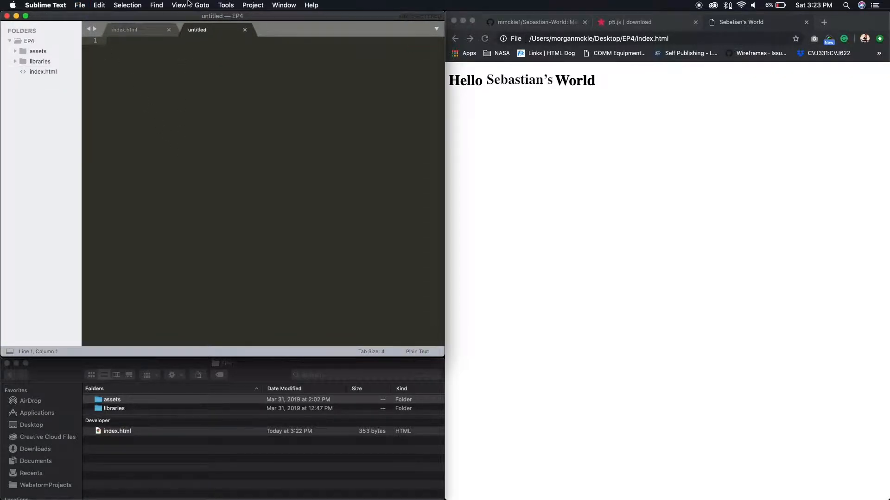
# Step: Save the new file as intro.js inside the libraries folder
pyautogui.click(79, 6)
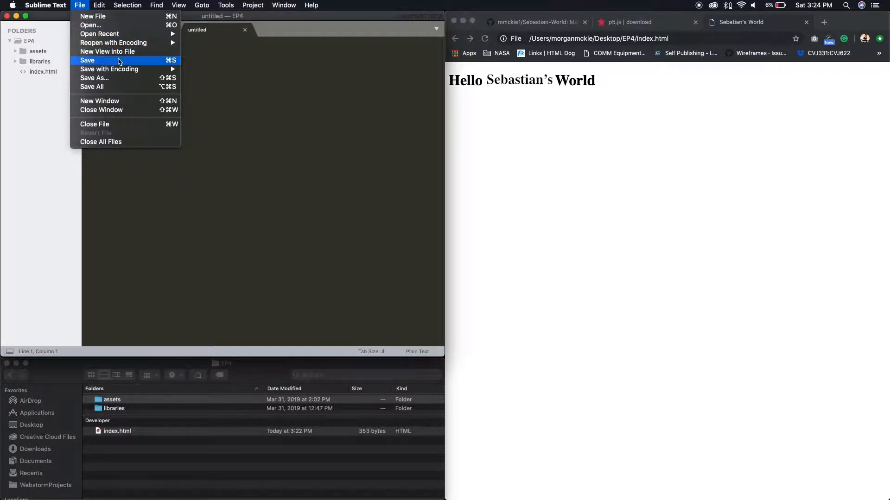
pyautogui.click(87, 60)
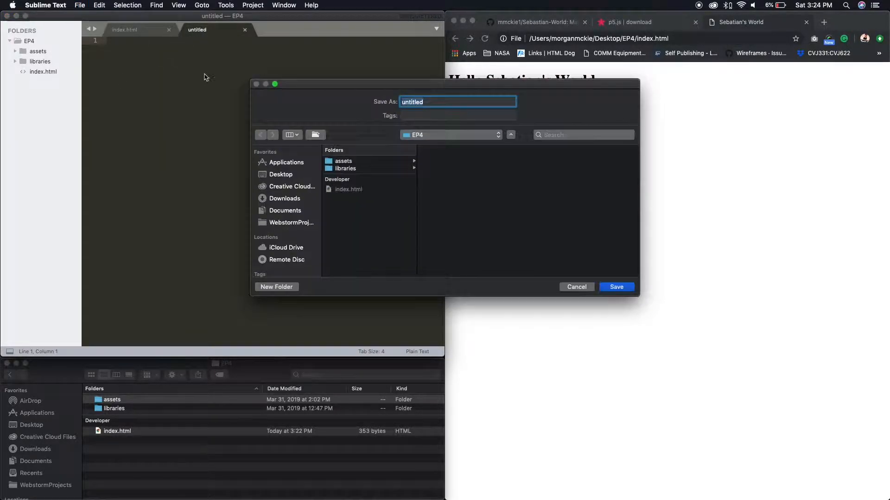
pyautogui.write('intro.js')
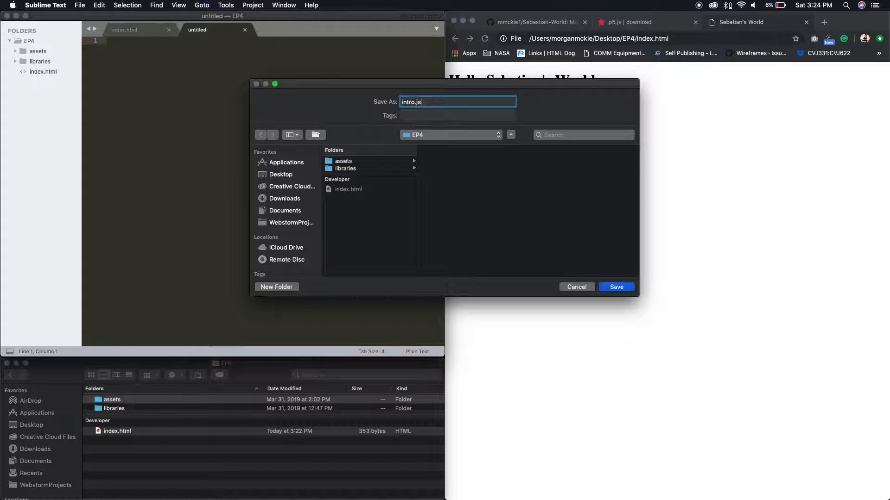
pyautogui.click(346, 168)
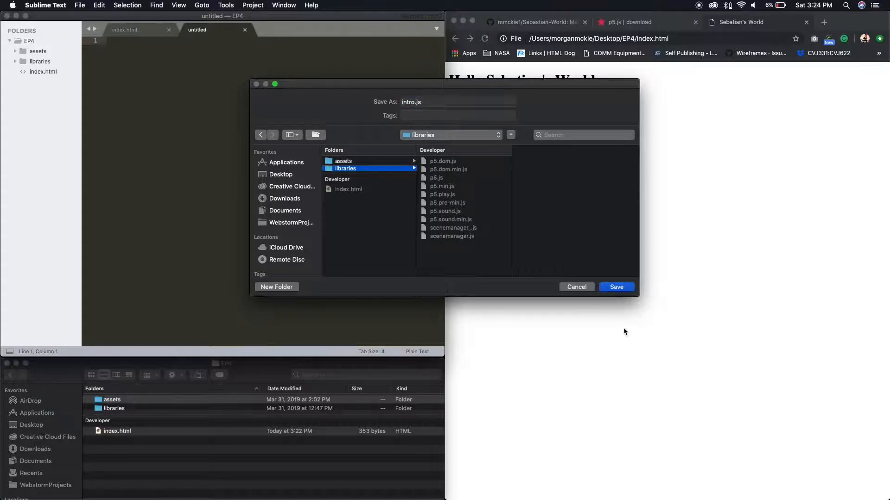
pyautogui.click(617, 287)
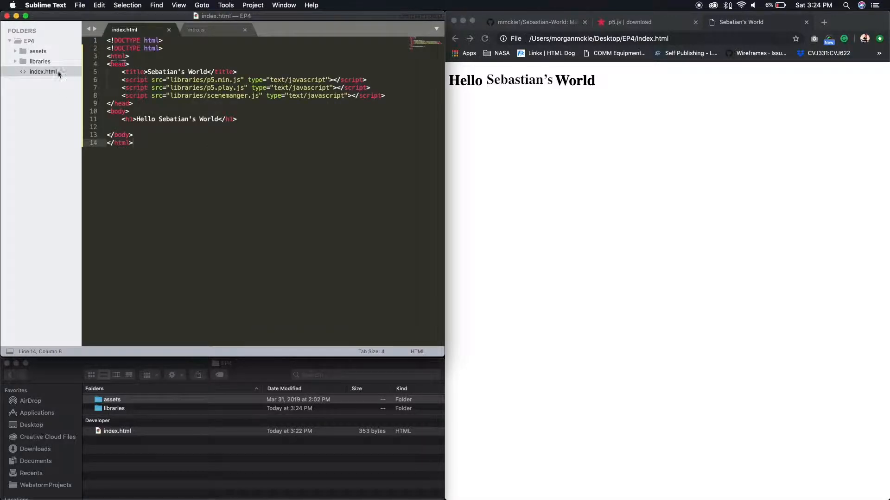
# Step: Duplicate the scenemanager script tag as a libraries/intro.js tag and save index.html
pyautogui.moveTo(168, 95); pyautogui.dragTo(384, 95)
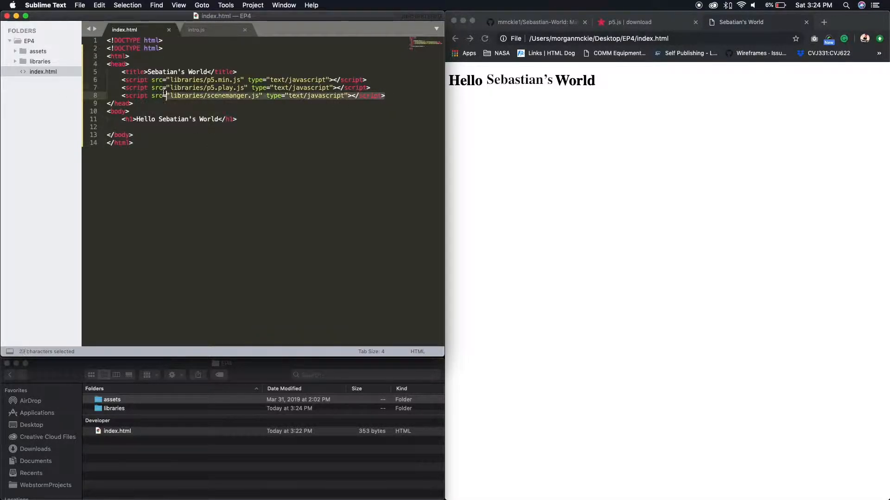
pyautogui.press('cmd+c')
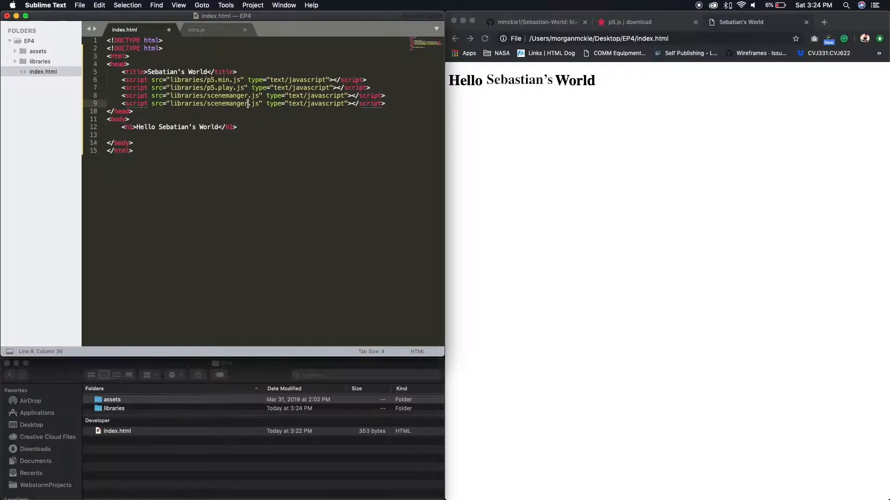
pyautogui.doubleClick(229, 104)
pyautogui.write('intro')
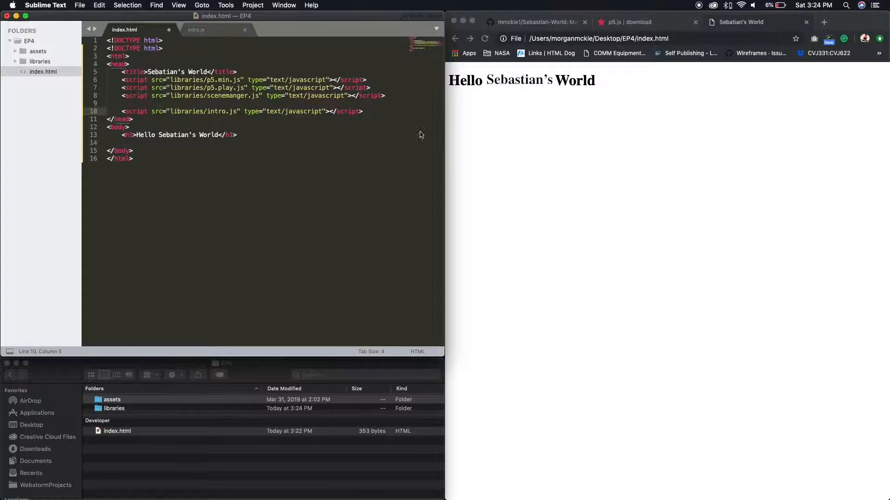
pyautogui.press('cmd+s')
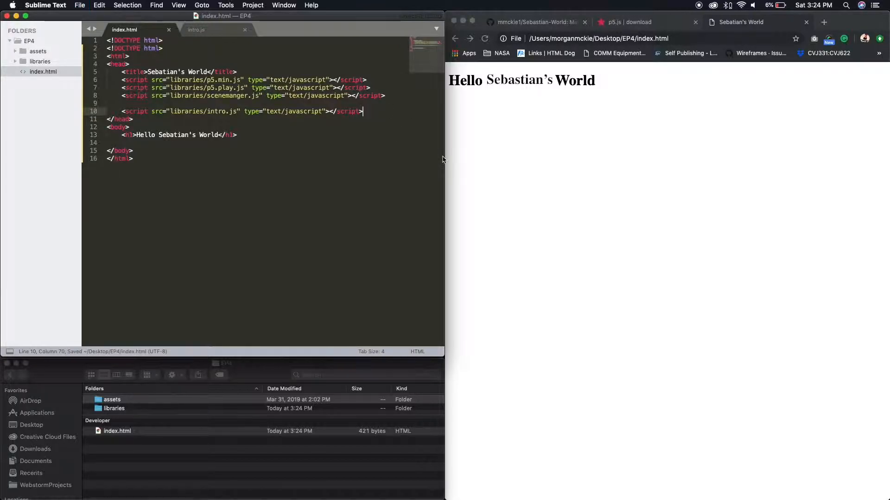
# Step: In the intro.js tab, write an empty setup() function
pyautogui.click(196, 29)
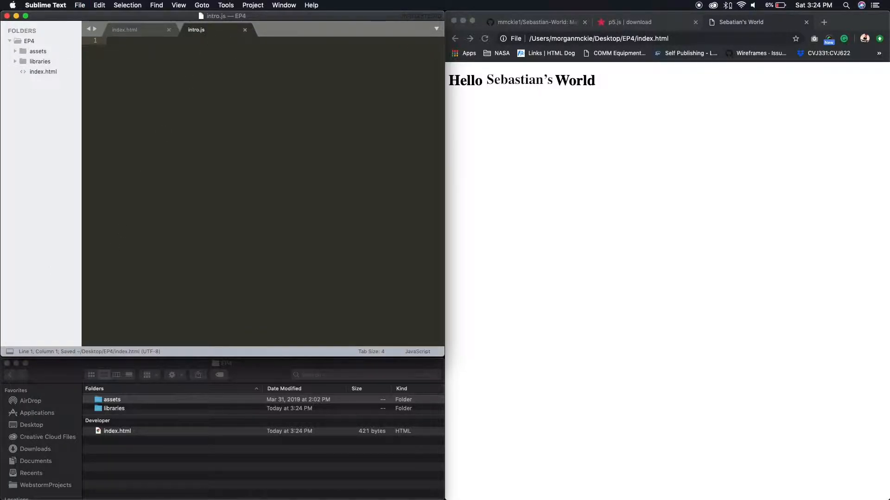
pyautogui.click(152, 131)
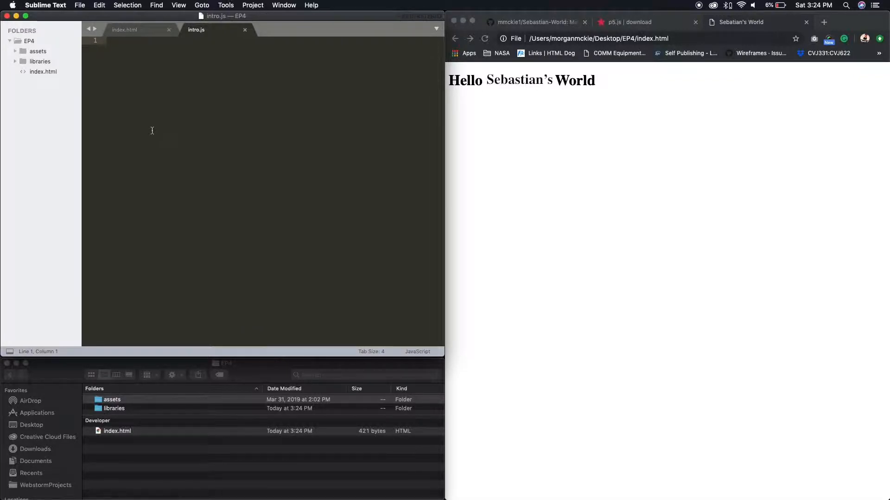
pyautogui.moveTo(138, 177)
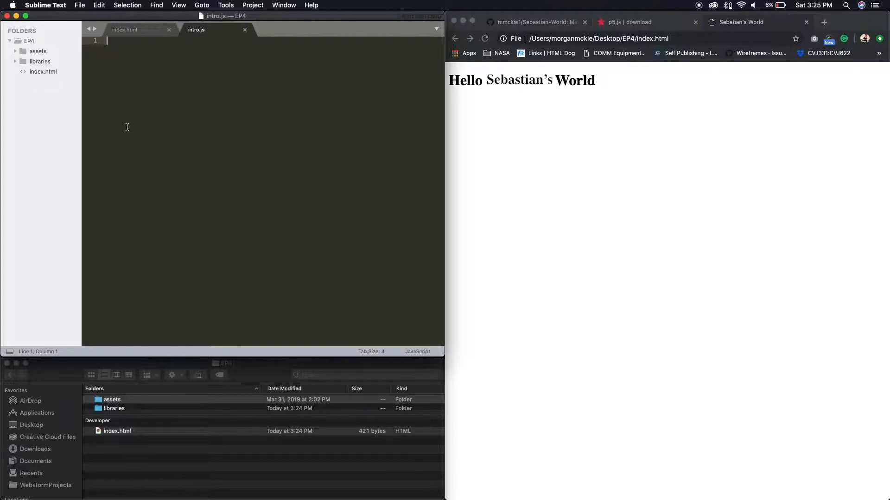
pyautogui.write('f')
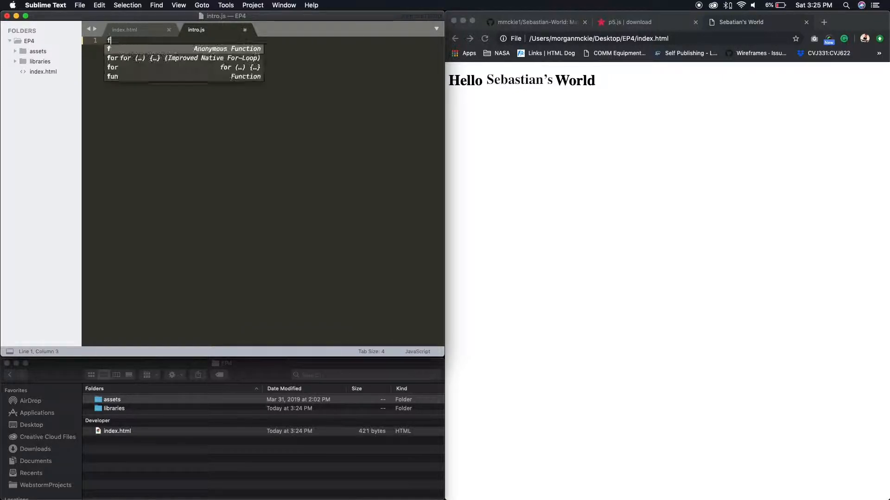
pyautogui.press('Tab')
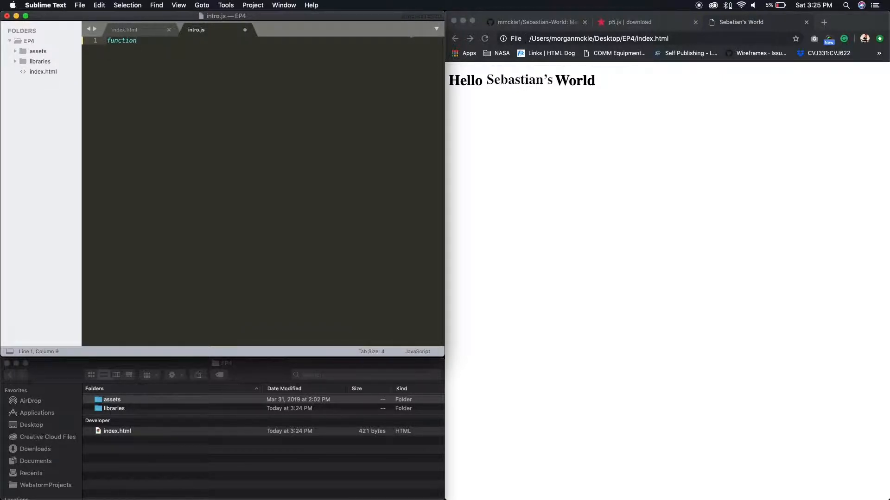
pyautogui.write('setu')
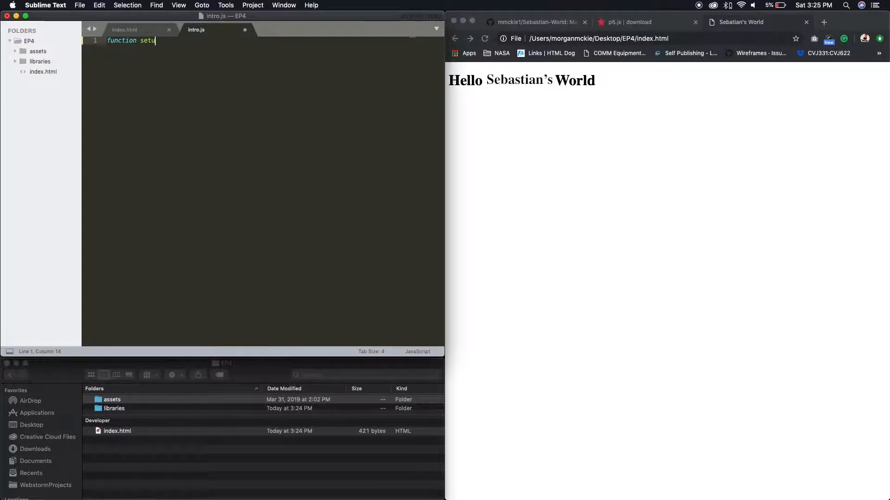
pyautogui.write('p()')
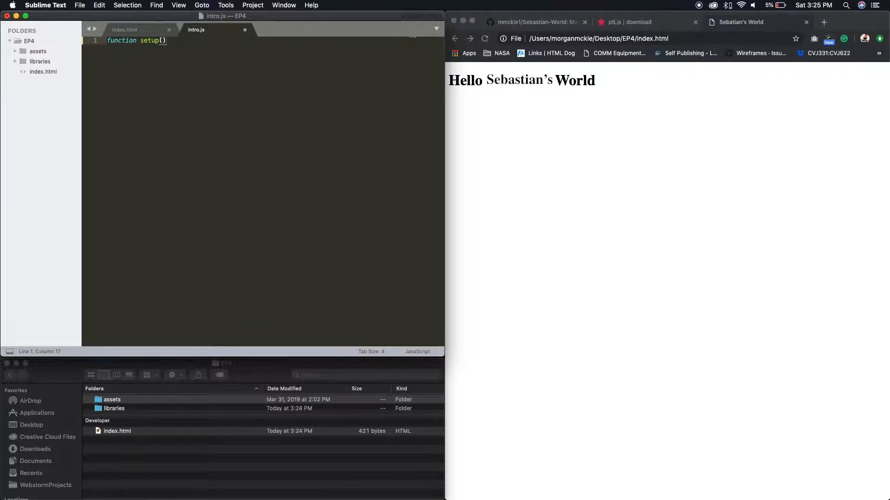
pyautogui.write('{')
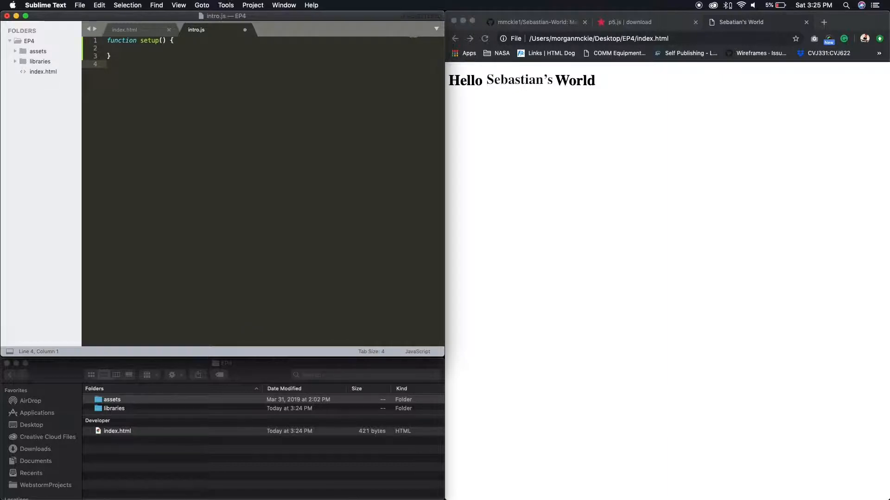
# Step: Add an empty draw() function below setup()
pyautogui.write('Function')
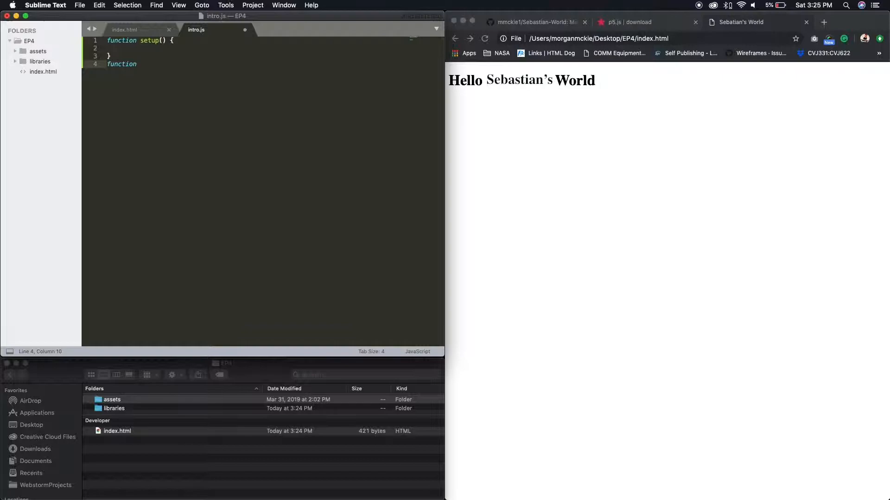
pyautogui.write('draw')
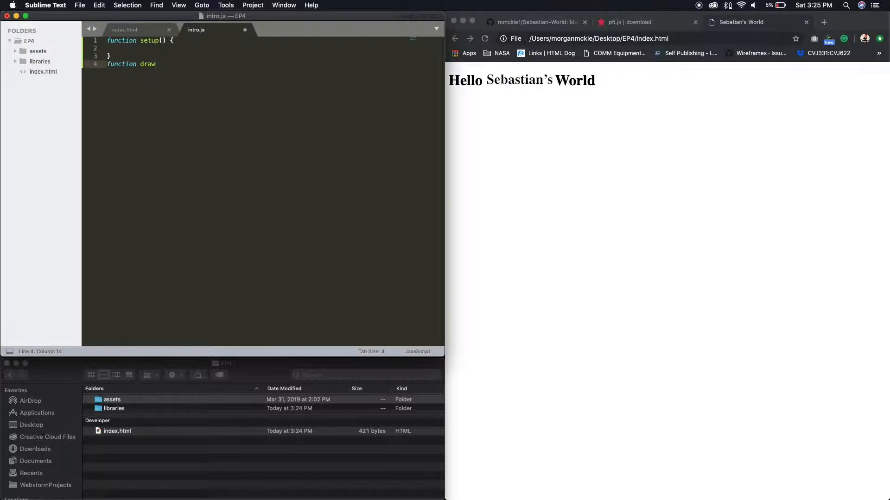
pyautogui.write('()')
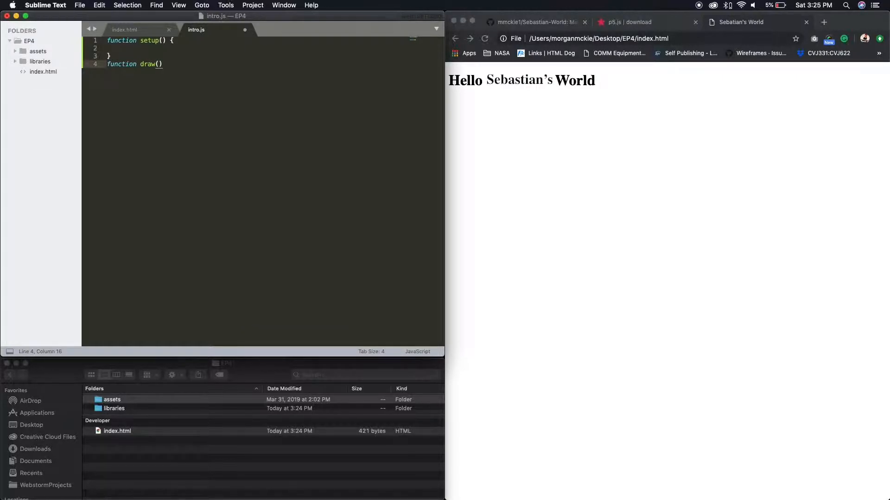
pyautogui.write('{')
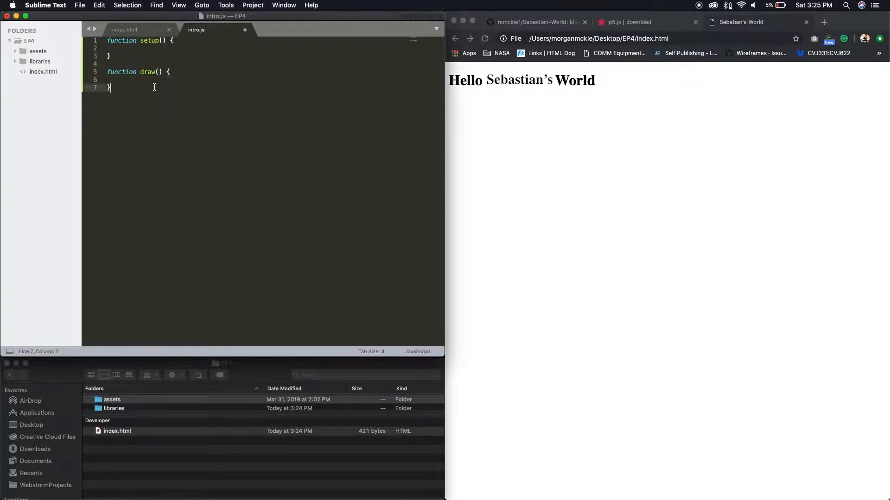
# Step: Type an empty function Intro() { } beneath draw() using autocomplete
pyautogui.press('Enter')
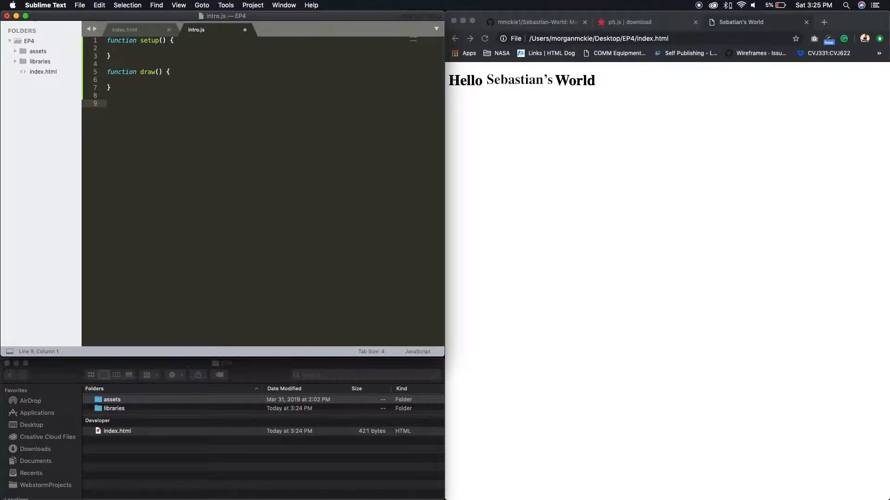
pyautogui.write('fun')
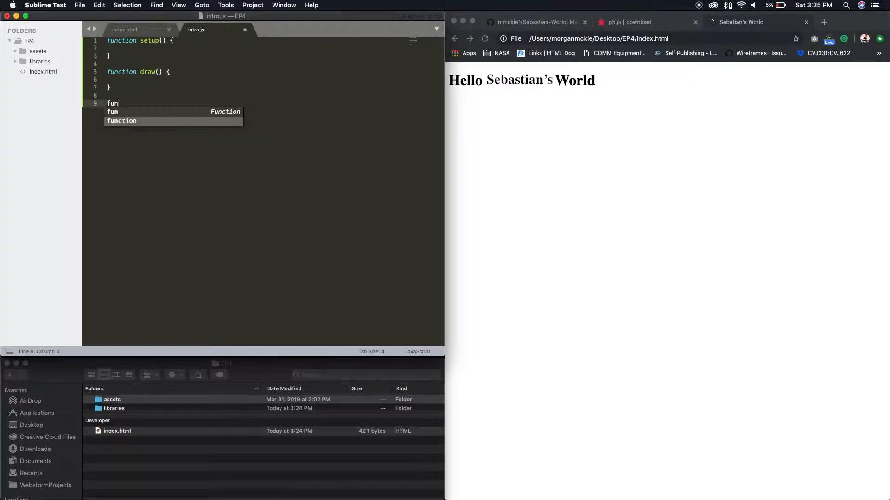
pyautogui.press('Tab')
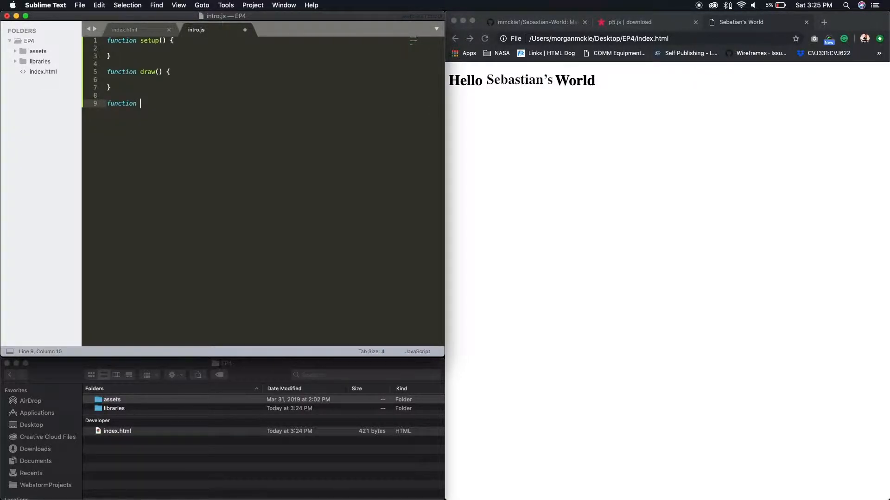
pyautogui.write('Intro')
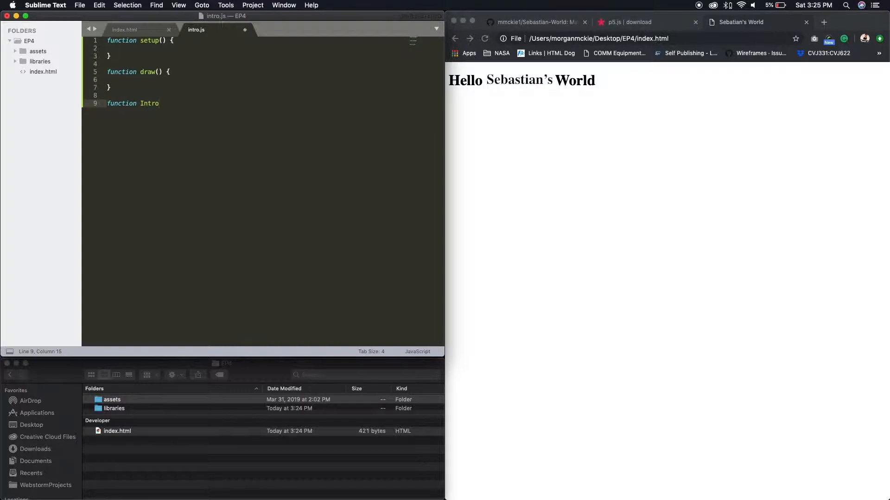
pyautogui.write('()')
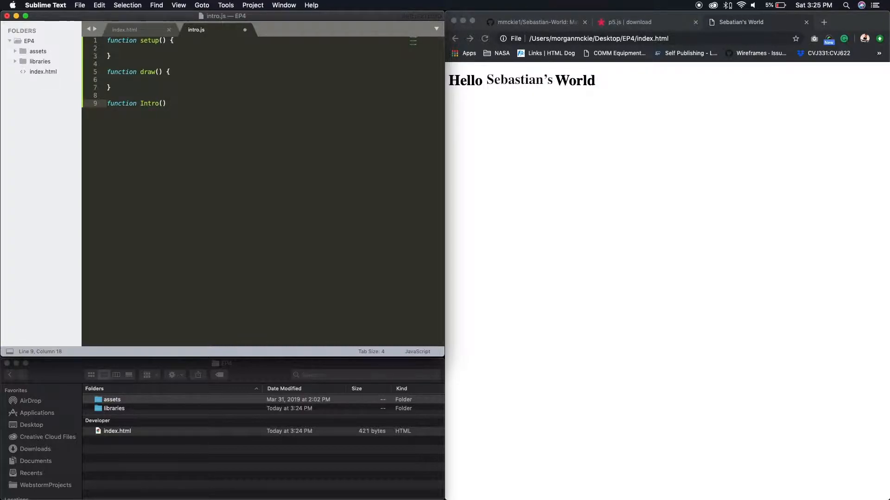
pyautogui.write('{')
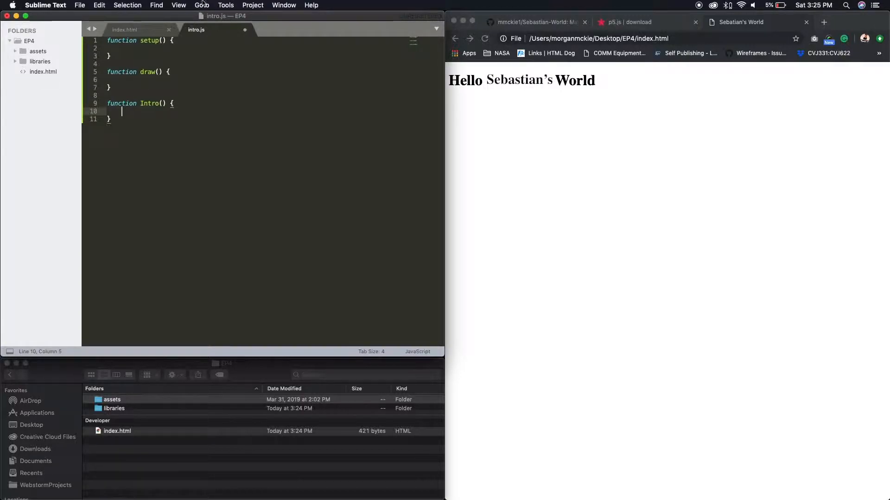
# Step: From the p5.js libraries page, scroll to the SceneManager README's Intro scene example
pyautogui.click(629, 22)
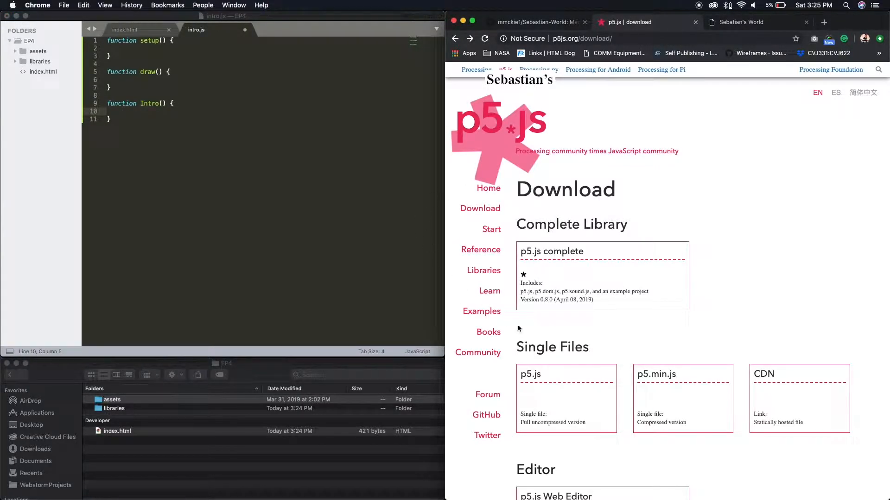
pyautogui.click(484, 270)
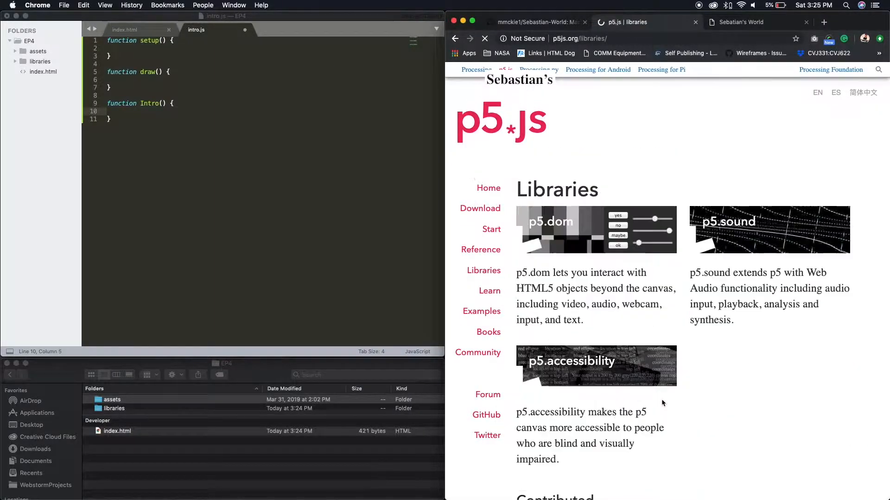
pyautogui.scroll(-3)
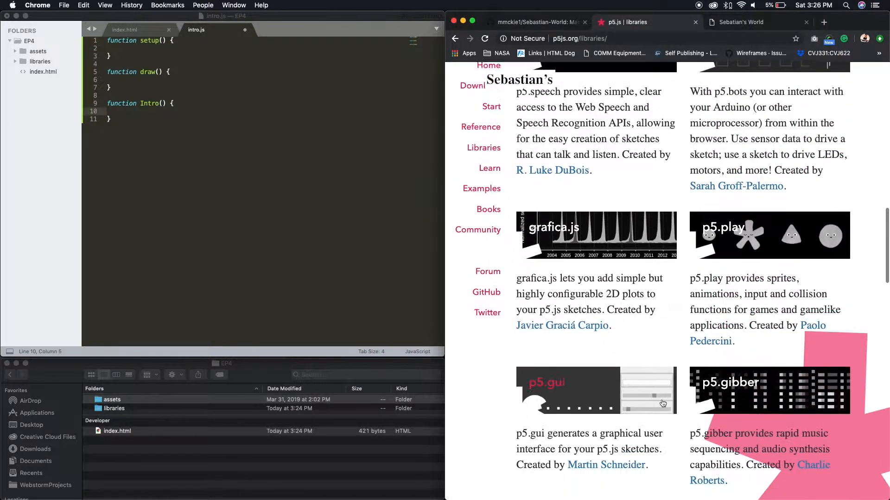
pyautogui.scroll(-3)
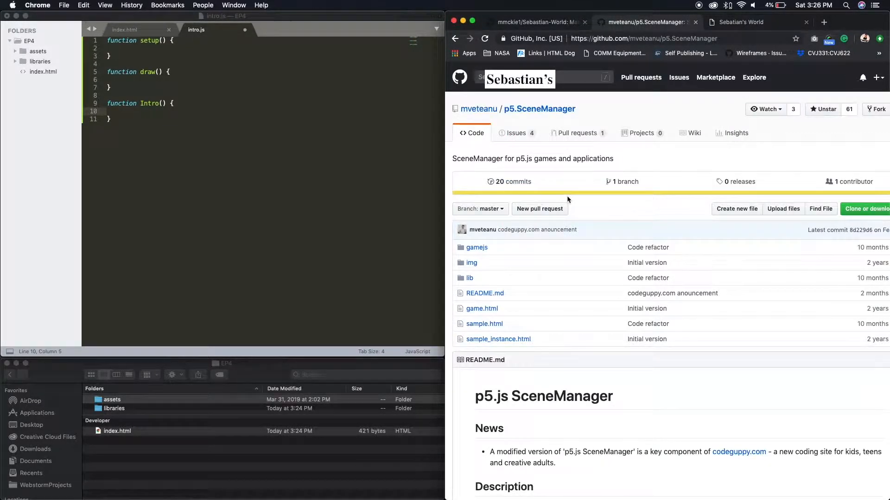
pyautogui.scroll(-3)
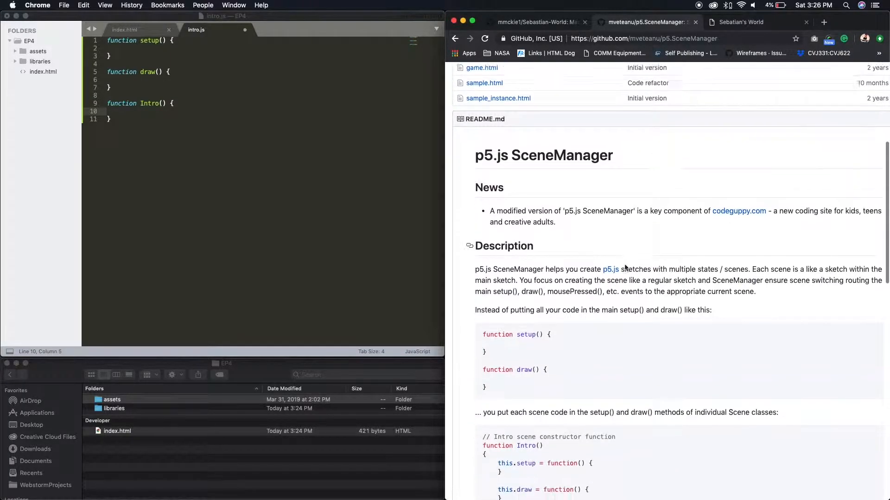
pyautogui.scroll(-3)
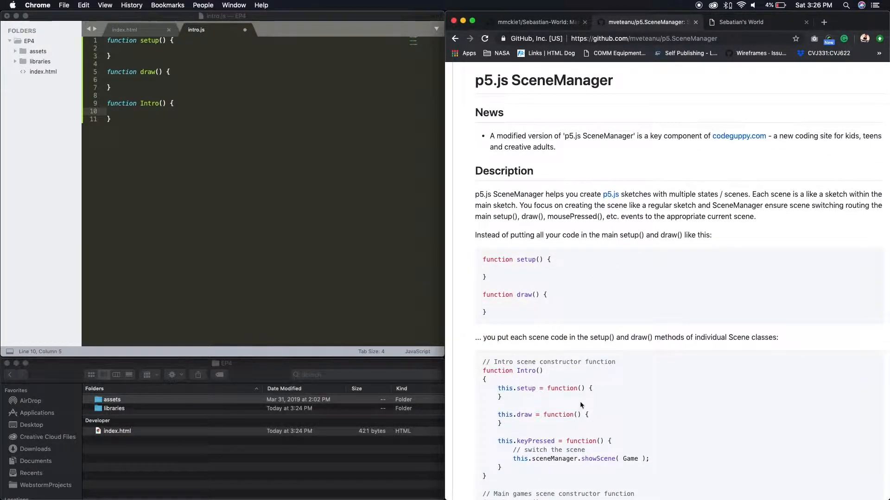
pyautogui.click(156, 118)
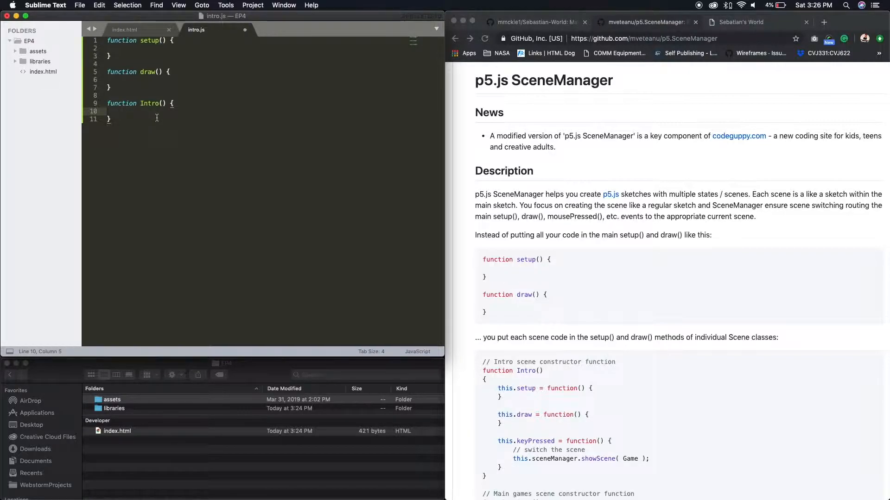
# Step: Inside Intro, add an empty this.setup = function() { } method
pyautogui.write('th')
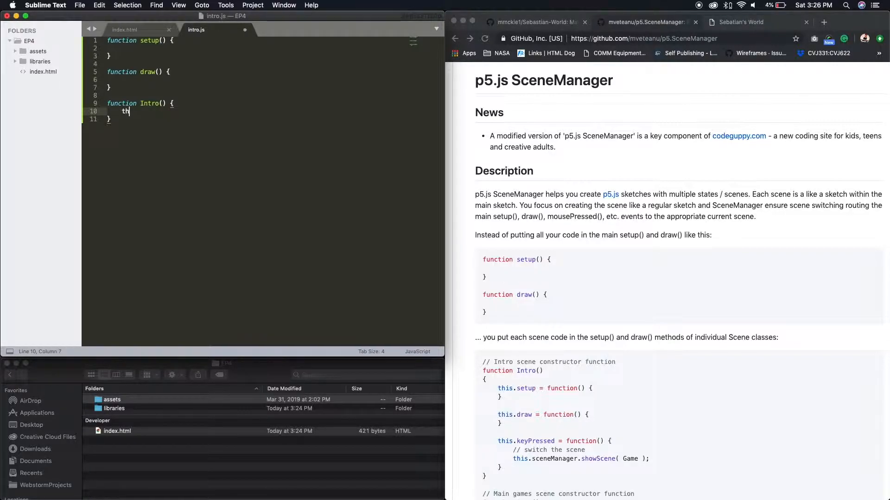
pyautogui.write('is.')
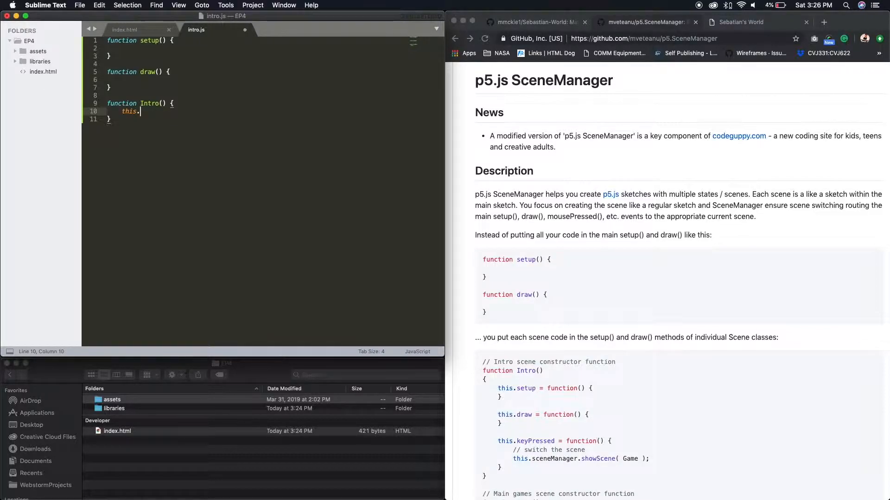
pyautogui.write('setup')
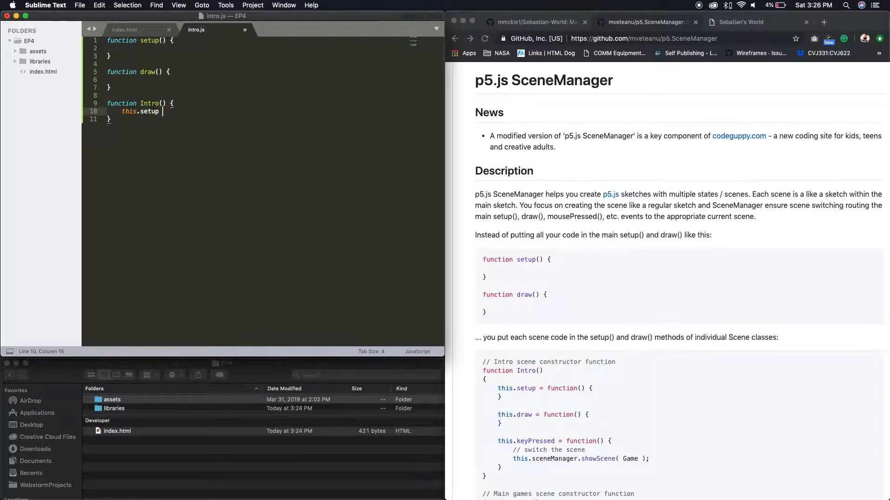
pyautogui.write('= function() {')
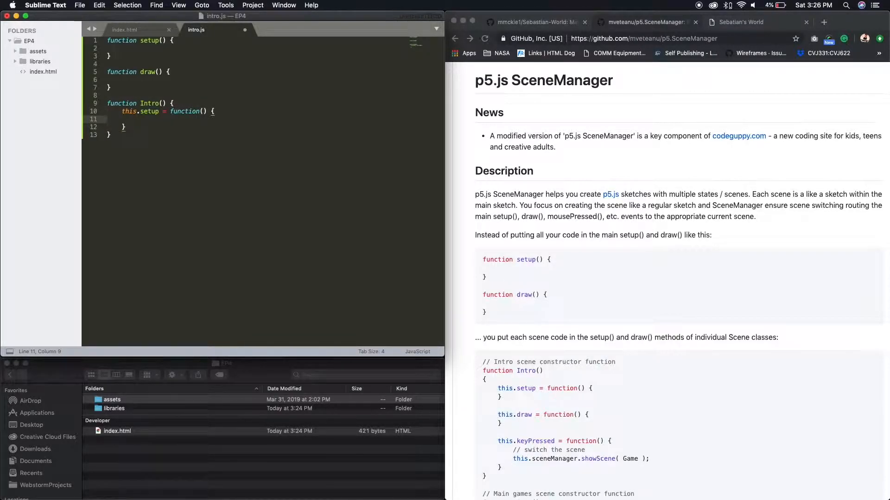
pyautogui.press('Return')
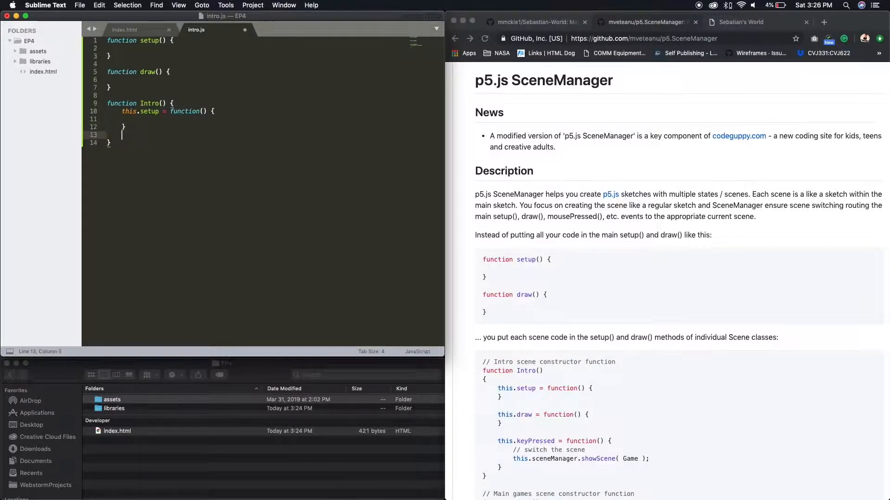
# Step: Add an empty this.draw = function() { } method below this.setup
pyautogui.write('this')
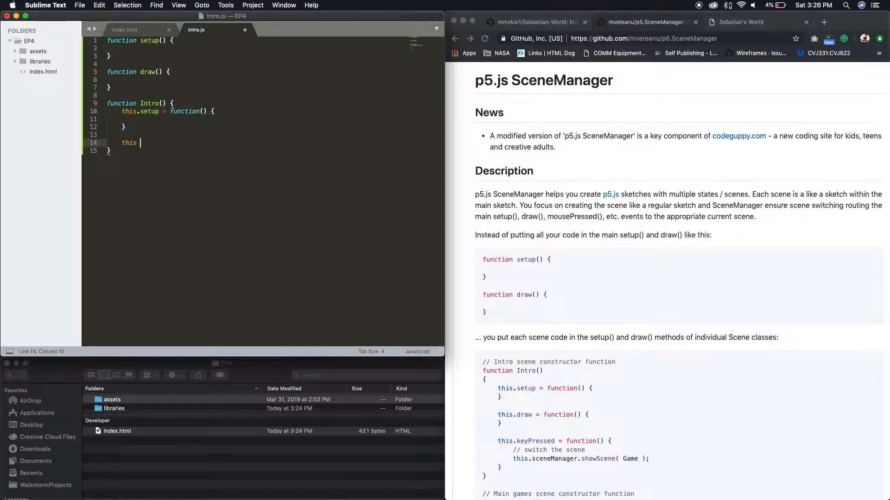
pyautogui.write('.d')
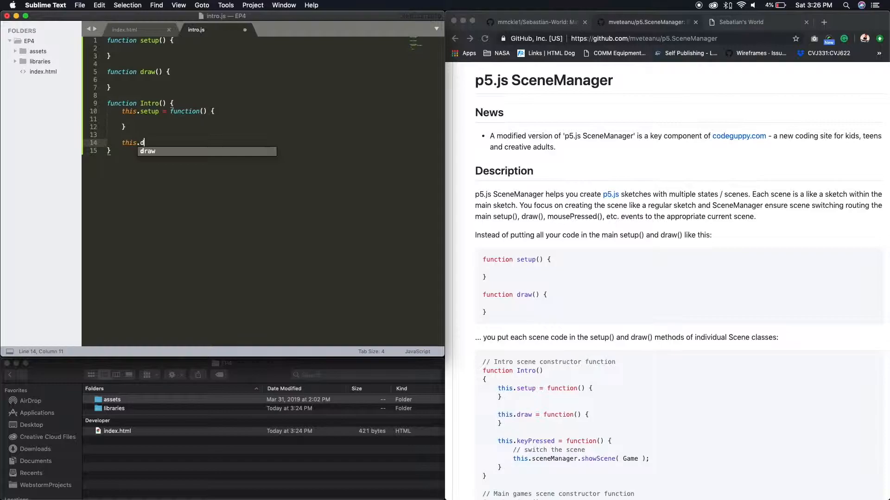
pyautogui.write('raw = function')
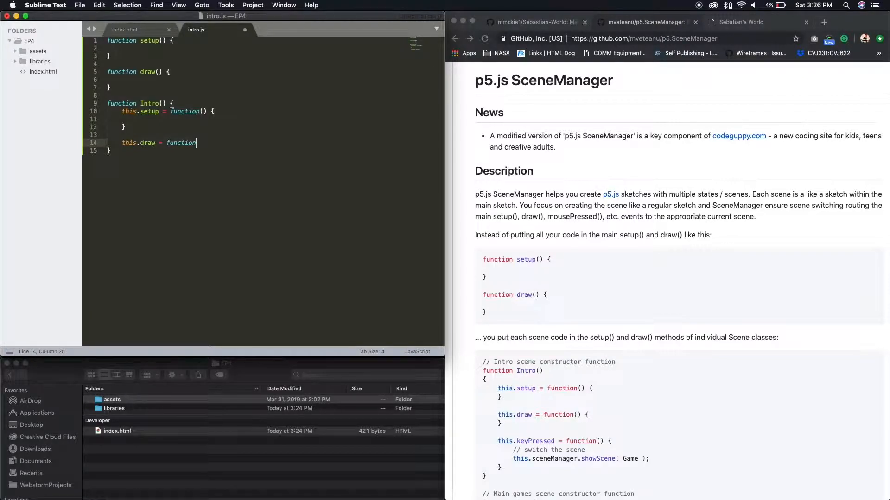
pyautogui.write('()')
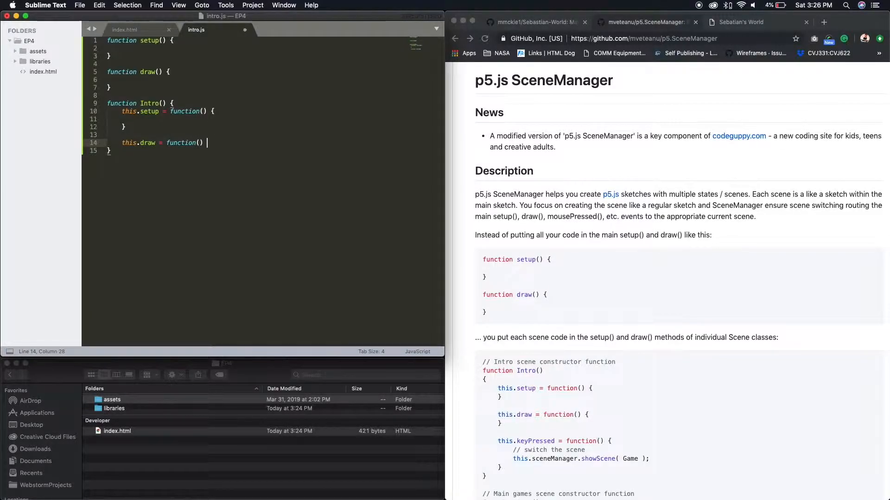
pyautogui.write('{')
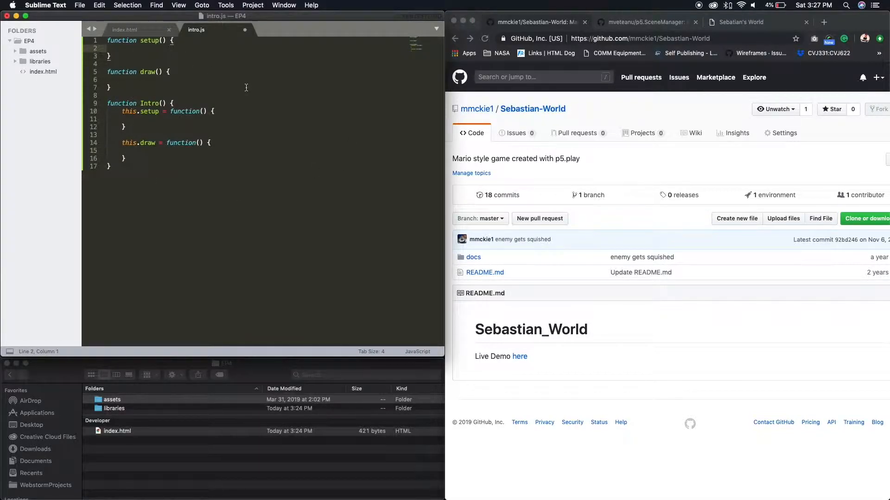
# Step: Add createCanvas(500, 600); to the setup function
pyautogui.write('crea')
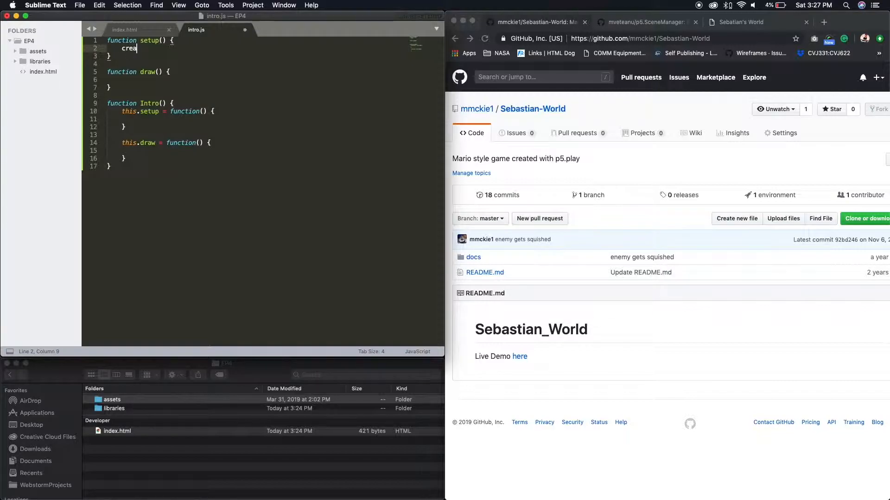
pyautogui.write('te')
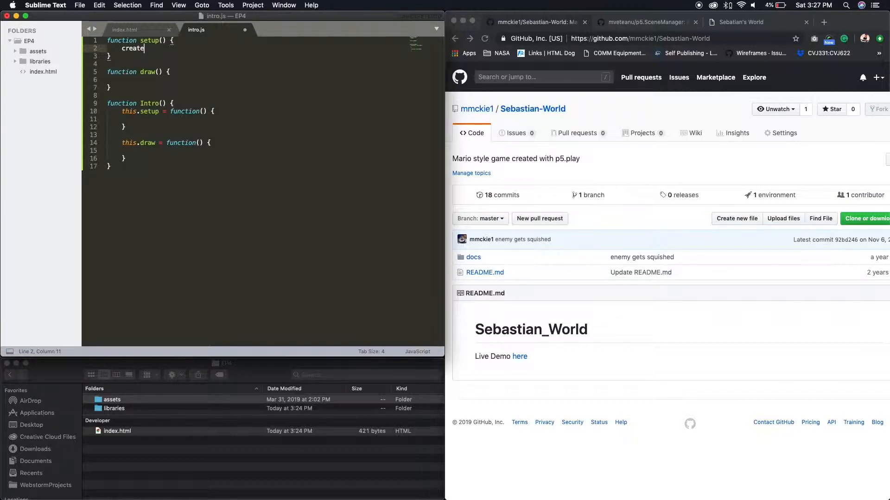
pyautogui.write('Canvas')
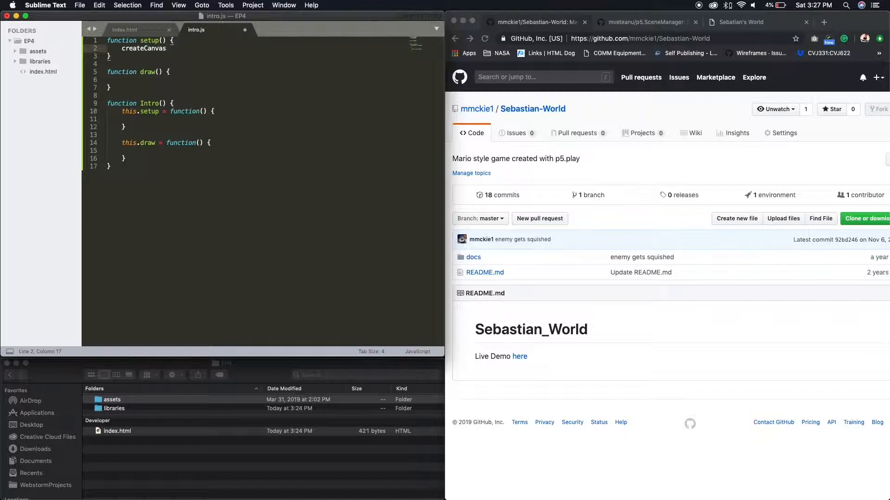
pyautogui.write('()')
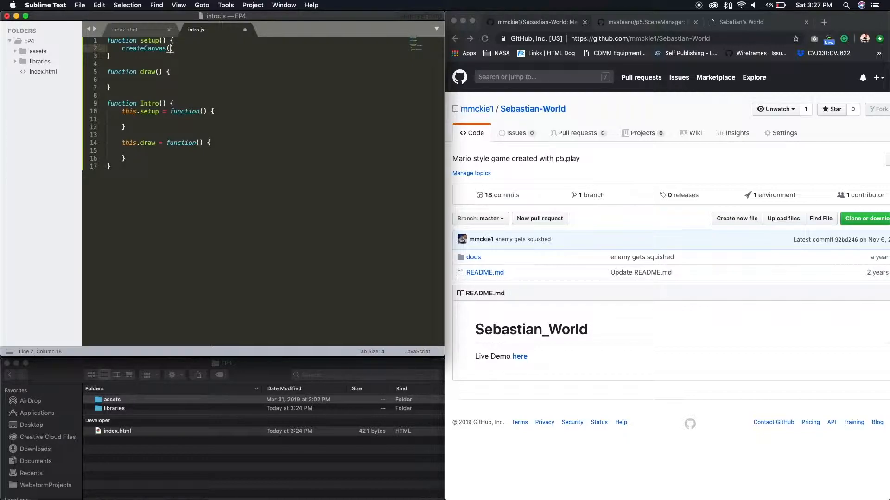
pyautogui.write('500,')
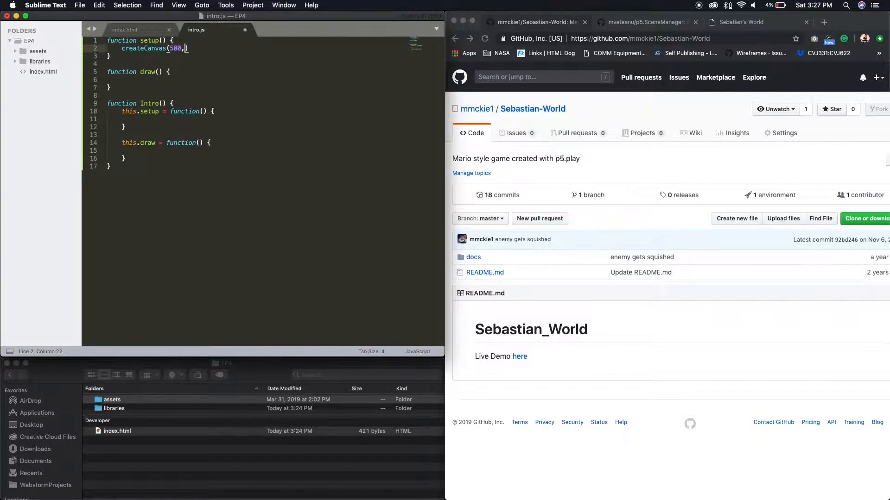
pyautogui.write('6')
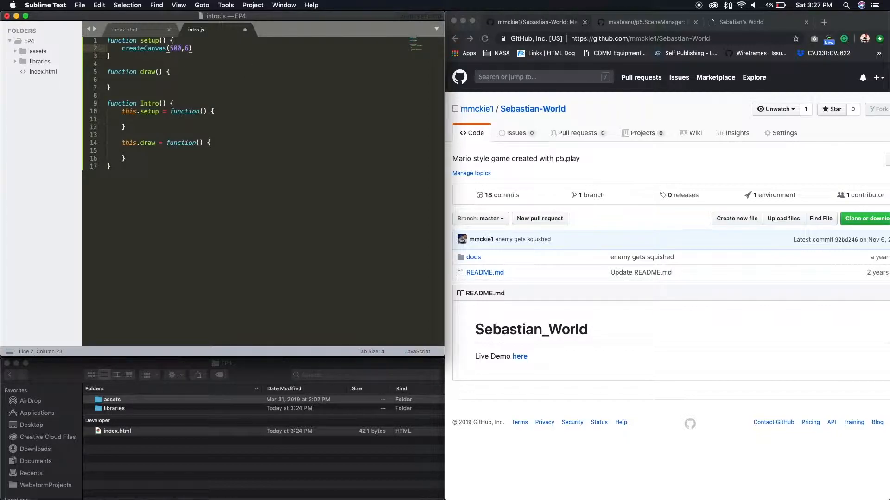
pyautogui.write('00')
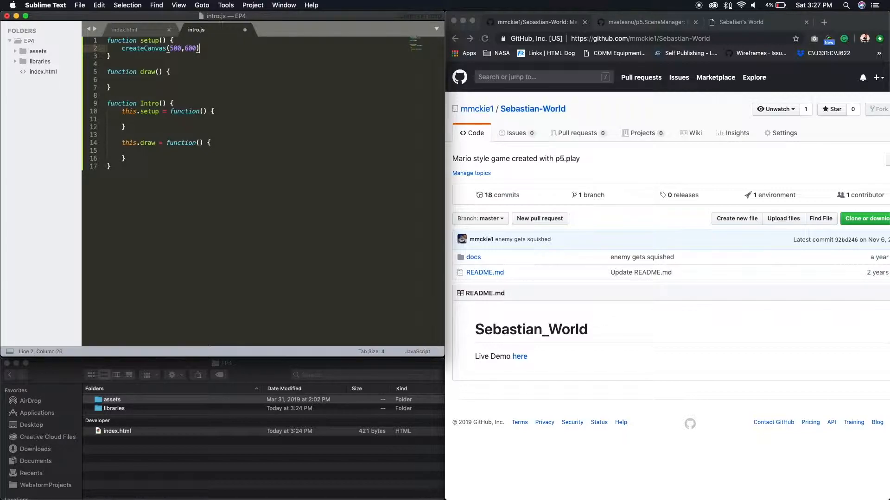
pyautogui.write(';')
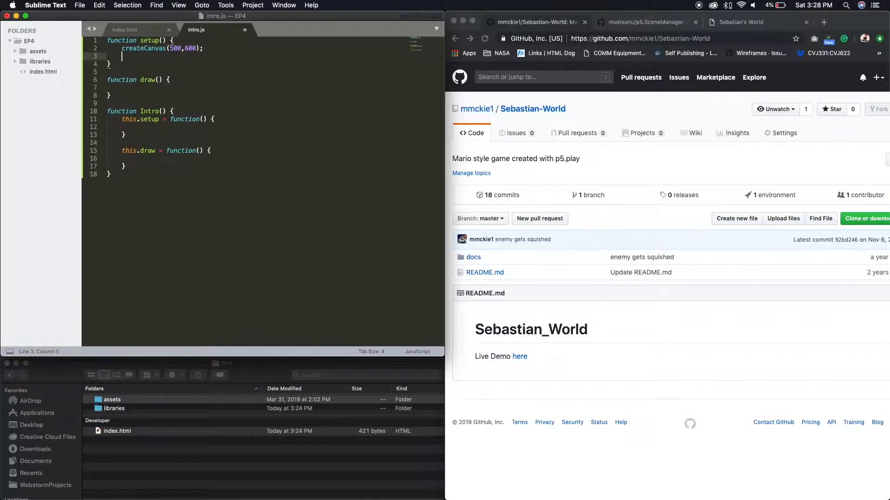
# Step: Add background(color(0,100,190)); to setup below the canvas
pyautogui.write('bac')
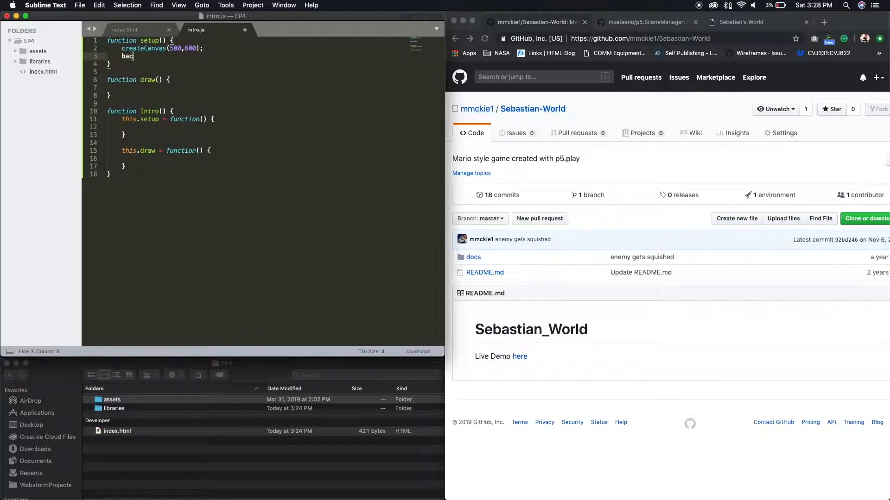
pyautogui.write('kground')
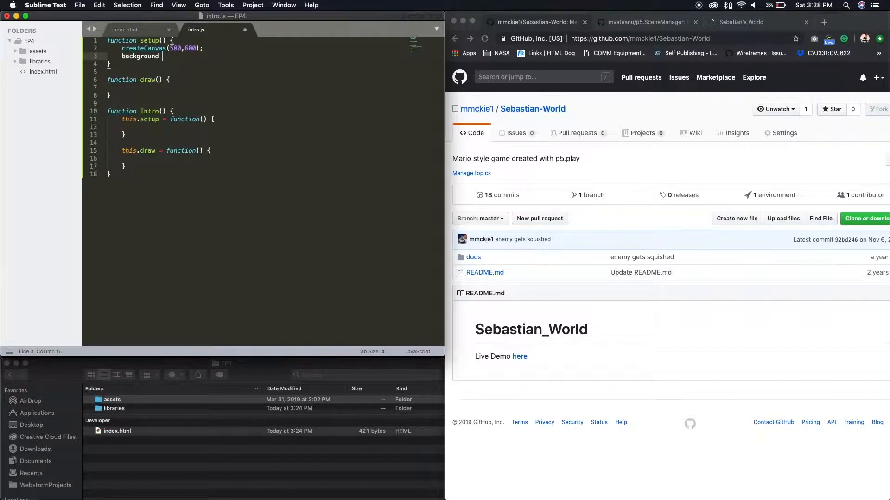
pyautogui.write('(co')
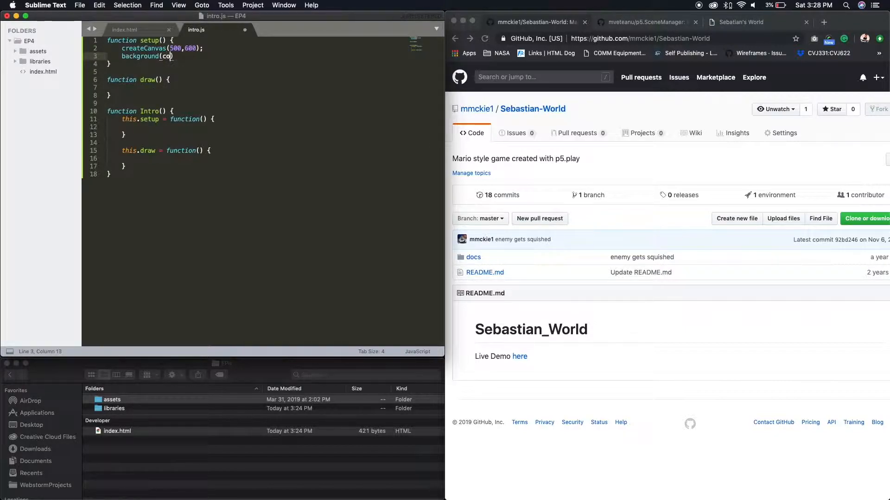
pyautogui.write('lor)')
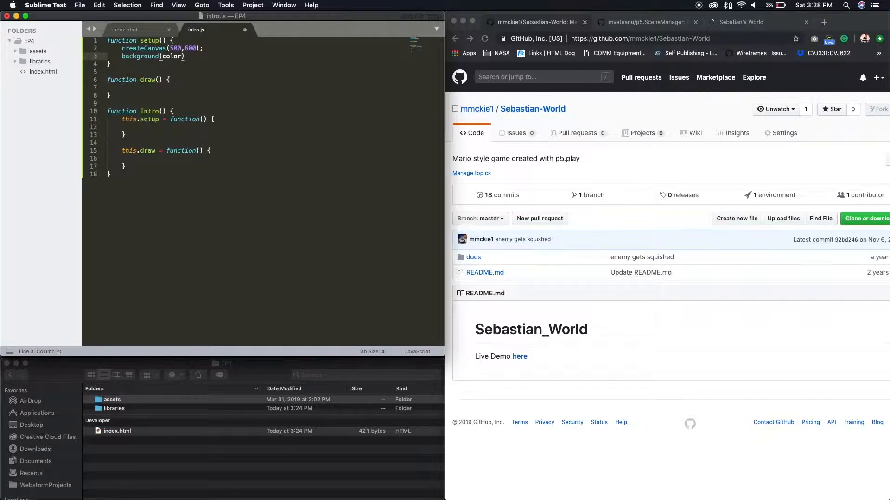
pyautogui.write('0')
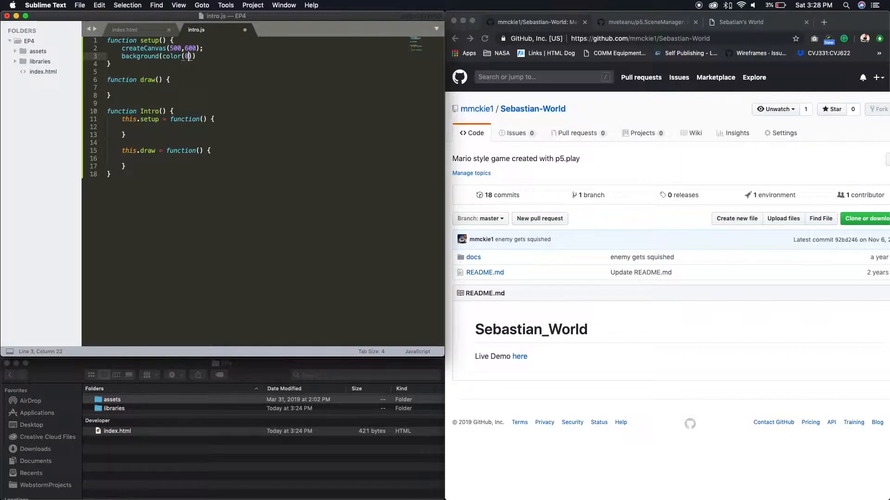
pyautogui.write(',100')
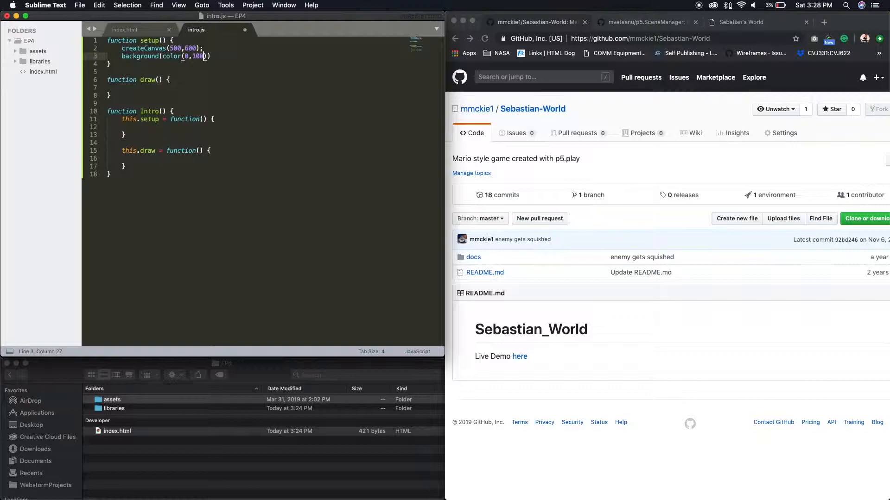
pyautogui.write(',190')
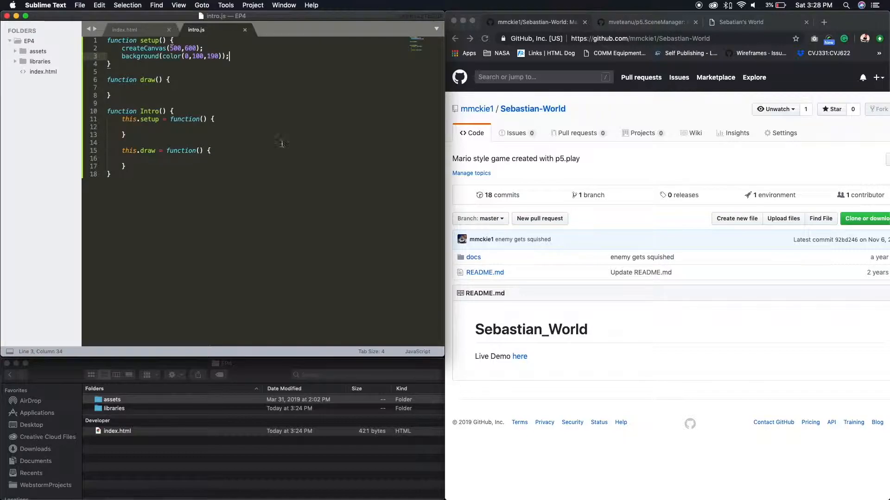
pyautogui.moveTo(286, 161)
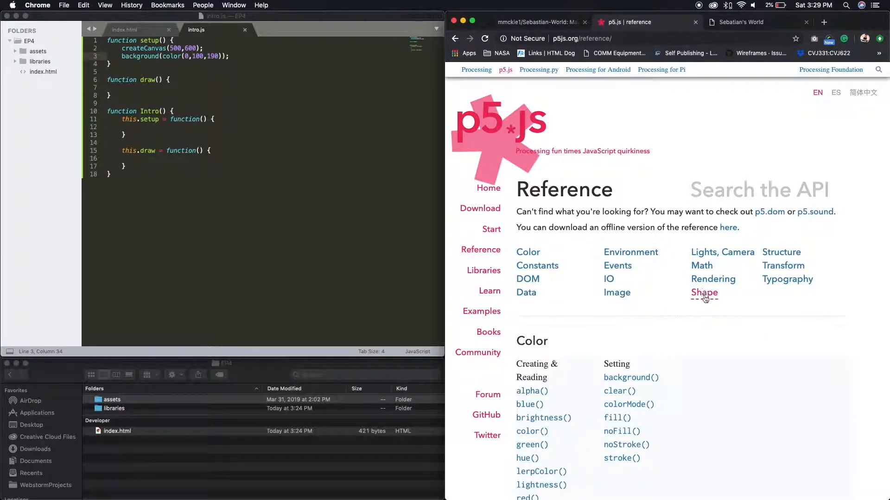
# Step: Open the p5.js loadImage() reference and scroll to its Description and Syntax
pyautogui.scroll(-3)
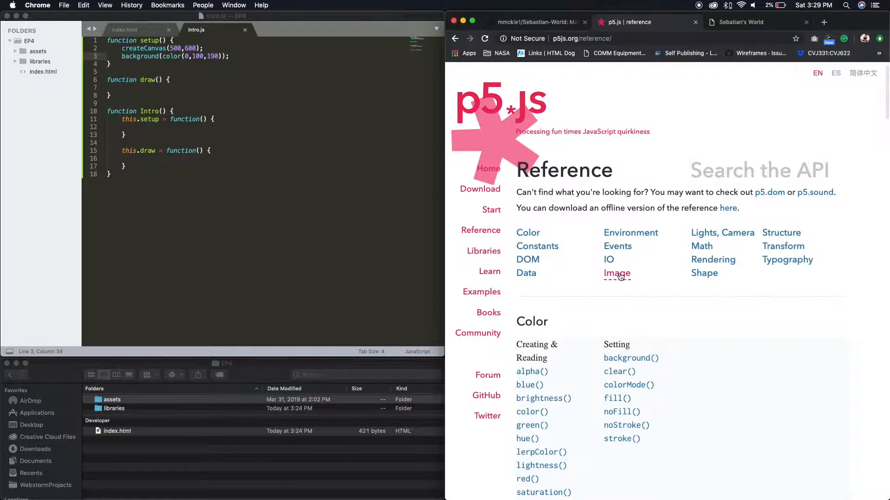
pyautogui.click(617, 273)
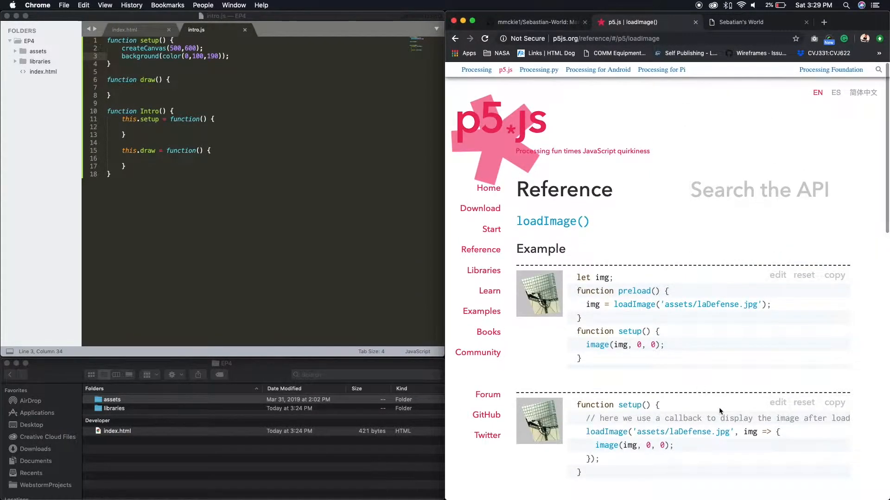
pyautogui.scroll(-3)
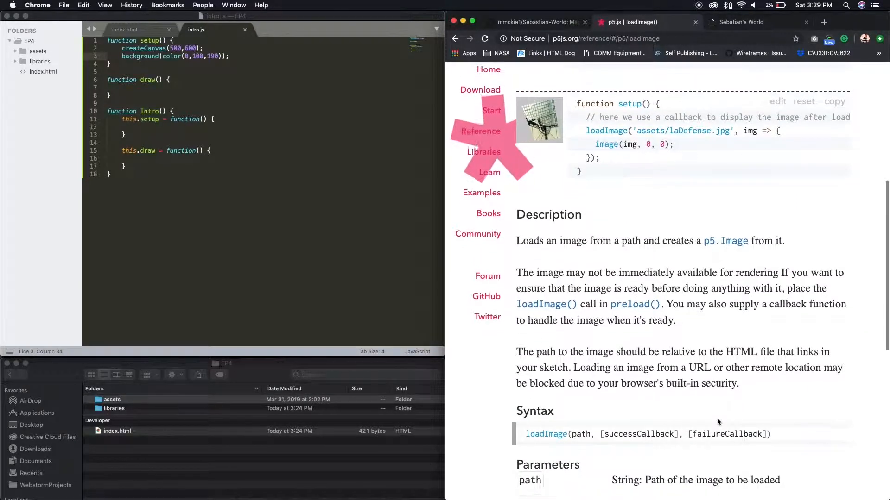
pyautogui.scroll(-3)
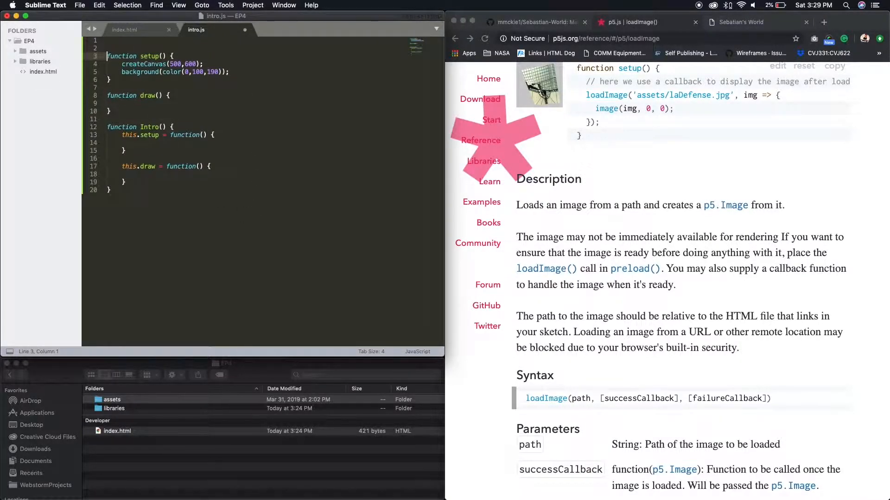
# Step: Type var fImage; and var bImage; above setup() in intro.js
pyautogui.write('va')
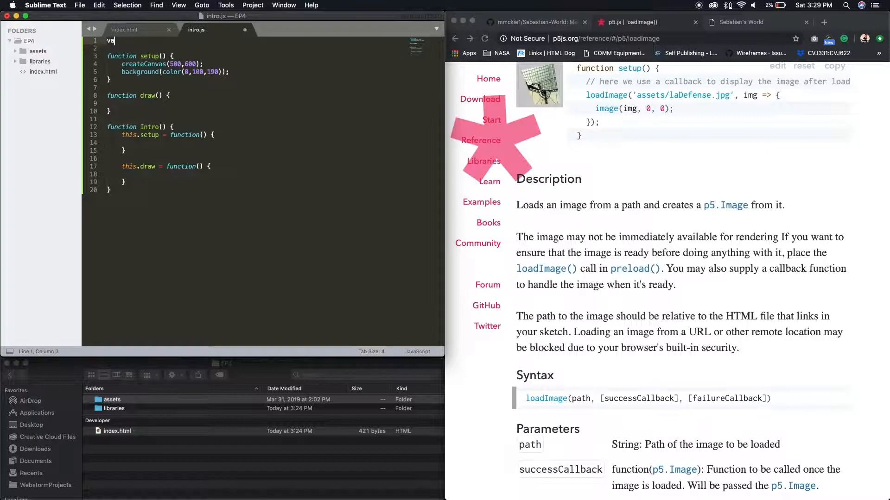
pyautogui.write('r')
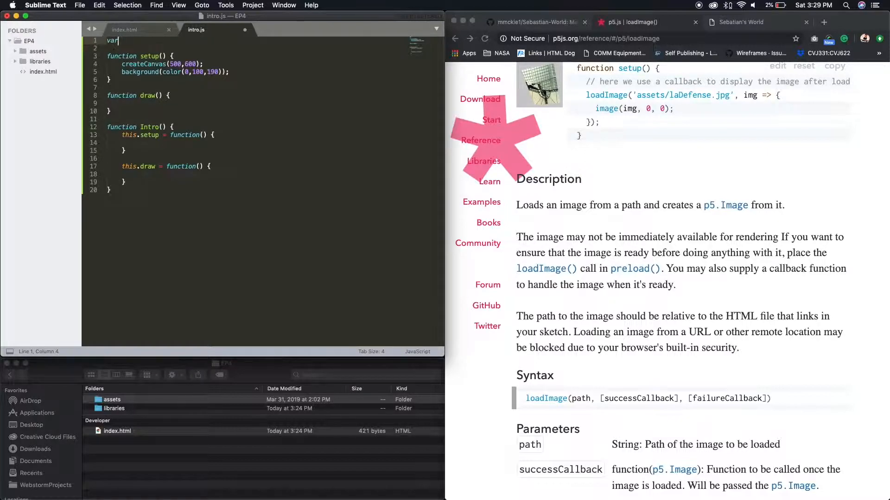
pyautogui.write('fImage;')
pyautogui.click(260, 48)
pyautogui.write('var b')
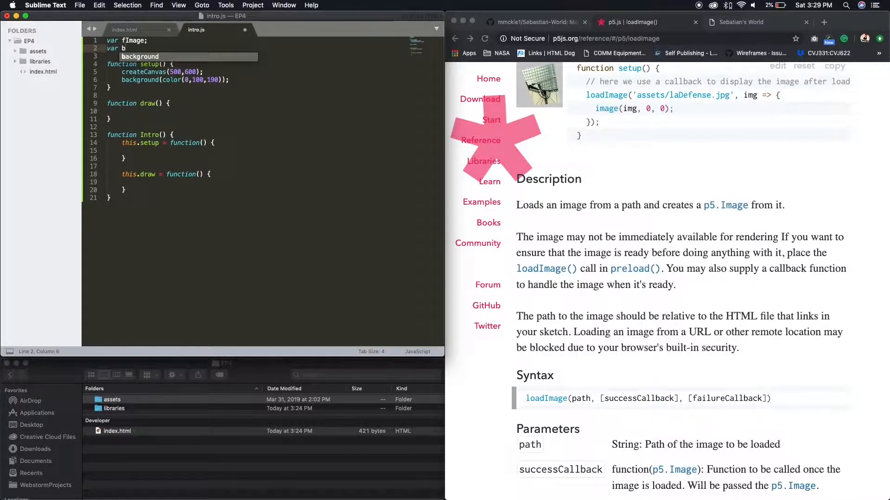
pyautogui.write('Image;')
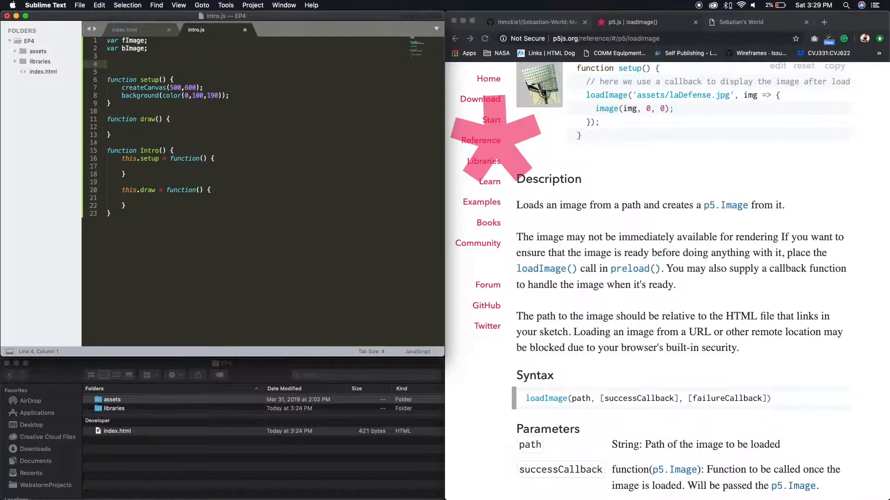
# Step: Write a preload() function that loads assets/sky_2.png into fImage
pyautogui.write('function')
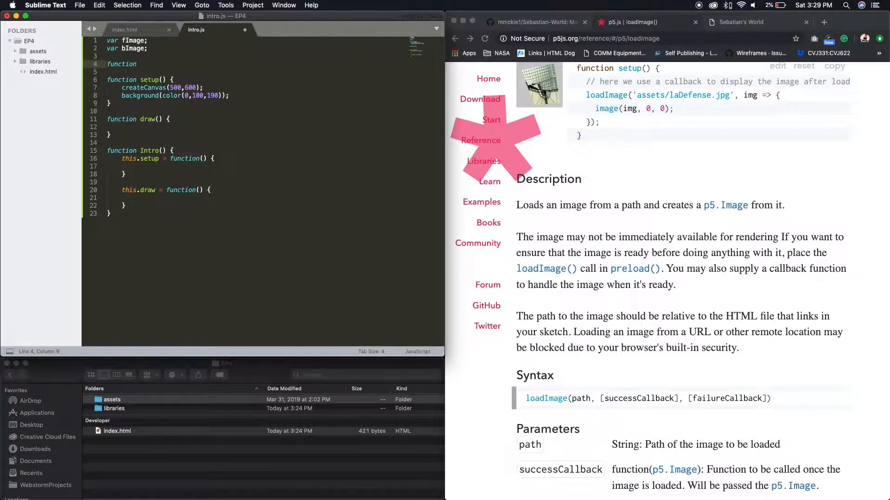
pyautogui.write('prel')
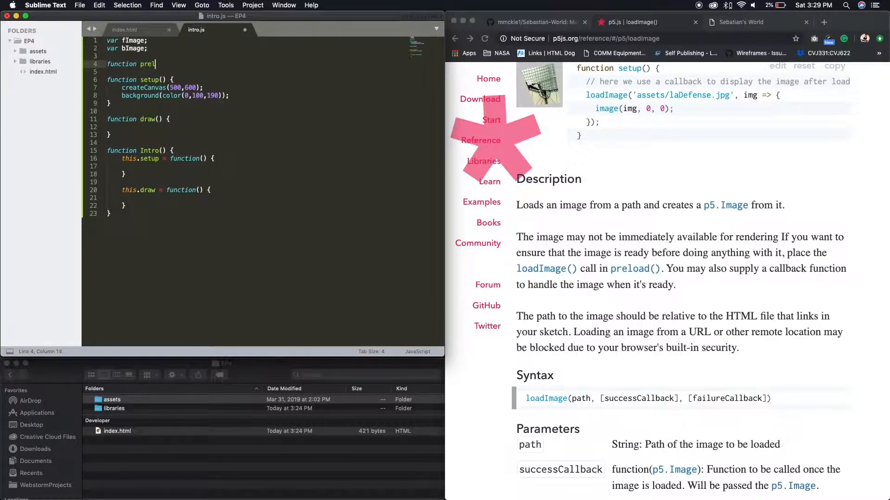
pyautogui.write('load () {')
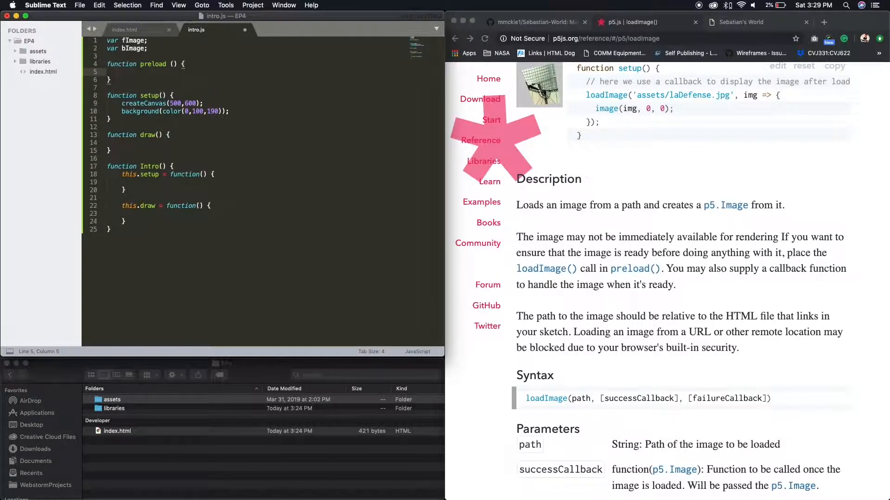
pyautogui.write('fImage =')
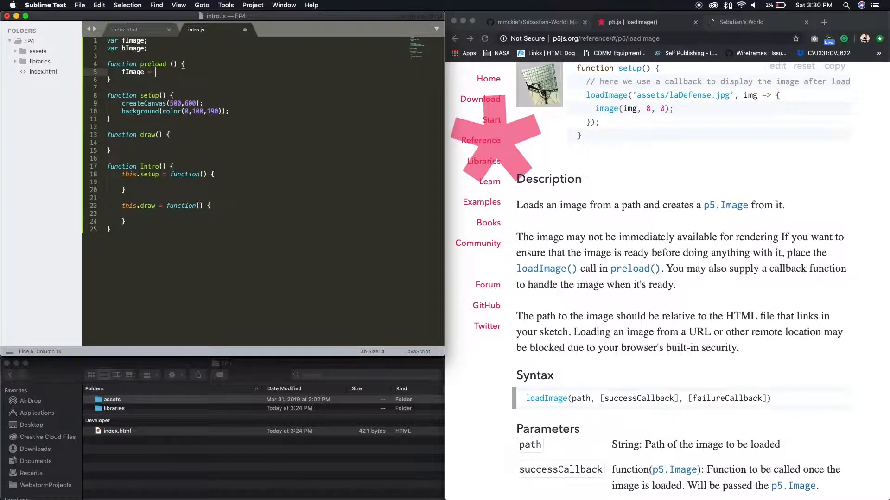
pyautogui.write('load')
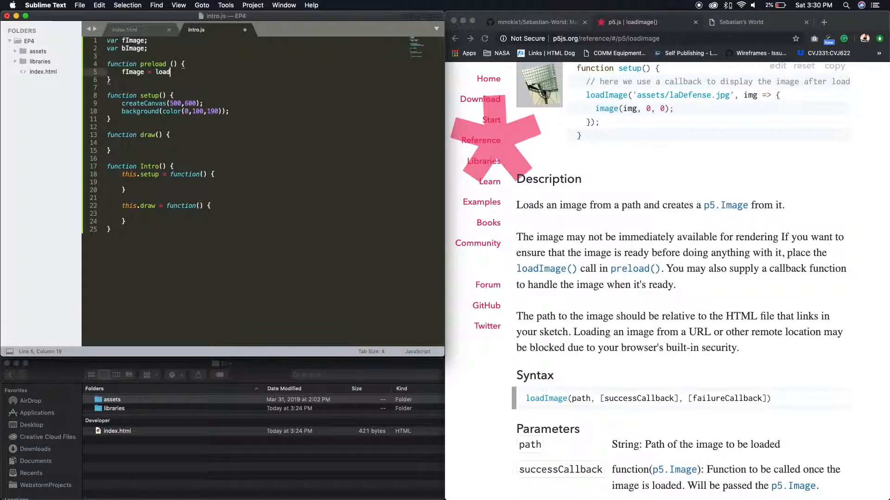
pyautogui.write('Ijmage')
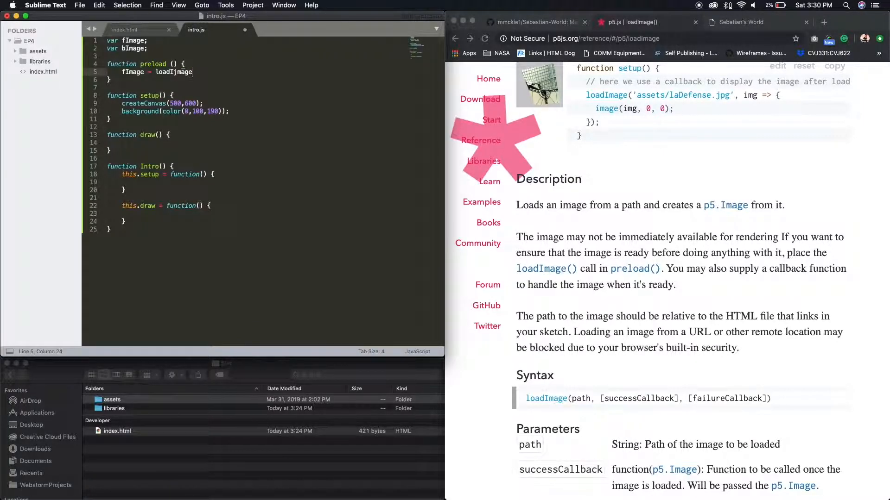
pyautogui.write('()')
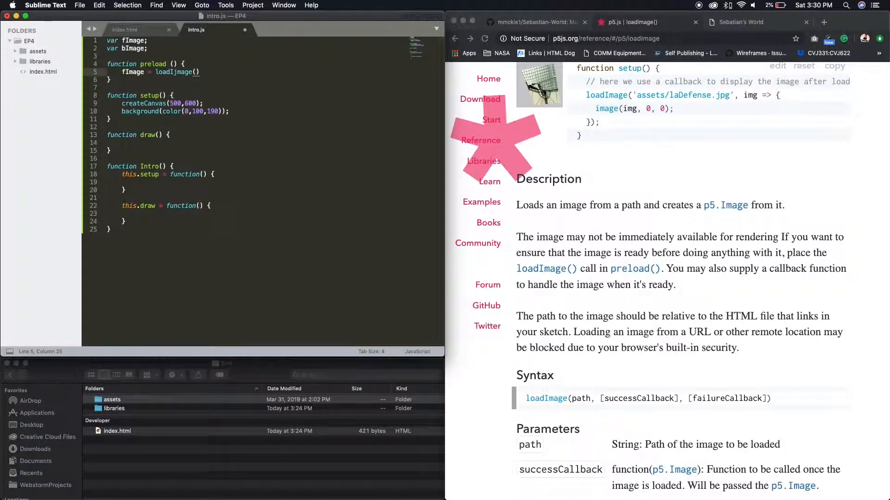
pyautogui.write('ass')
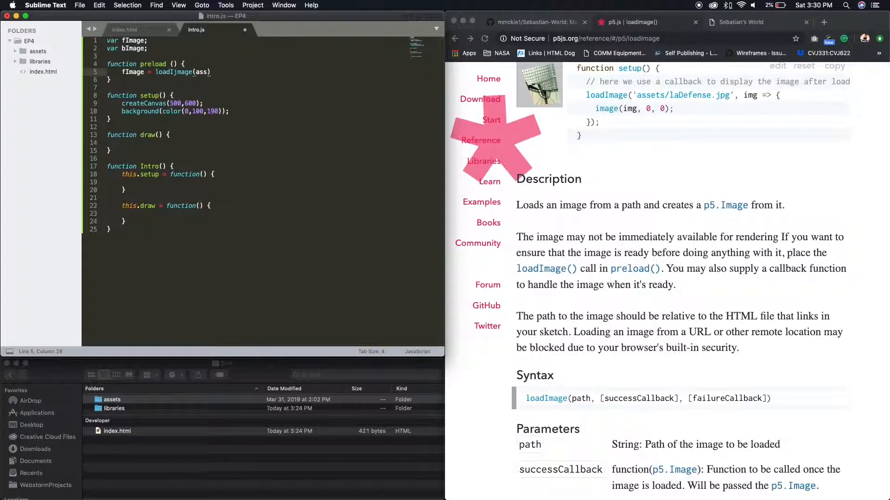
pyautogui.write('ets')
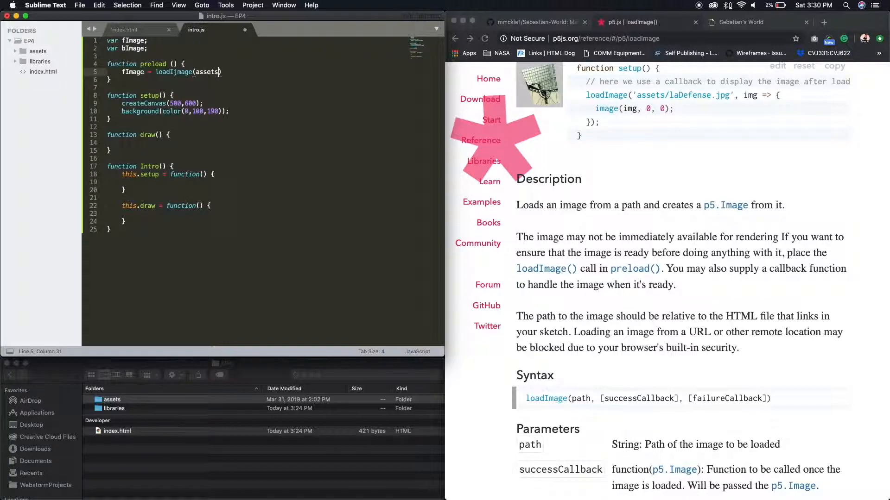
pyautogui.press('backspace')
pyautogui.write("'")
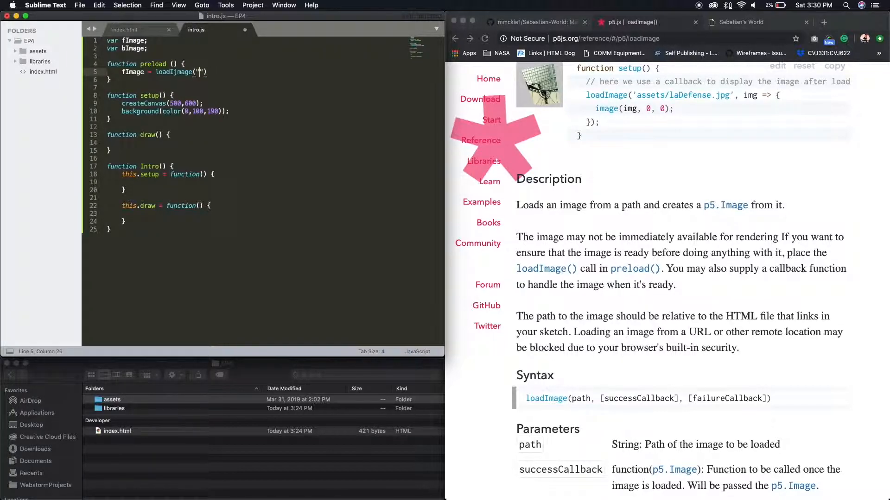
pyautogui.write('assets')
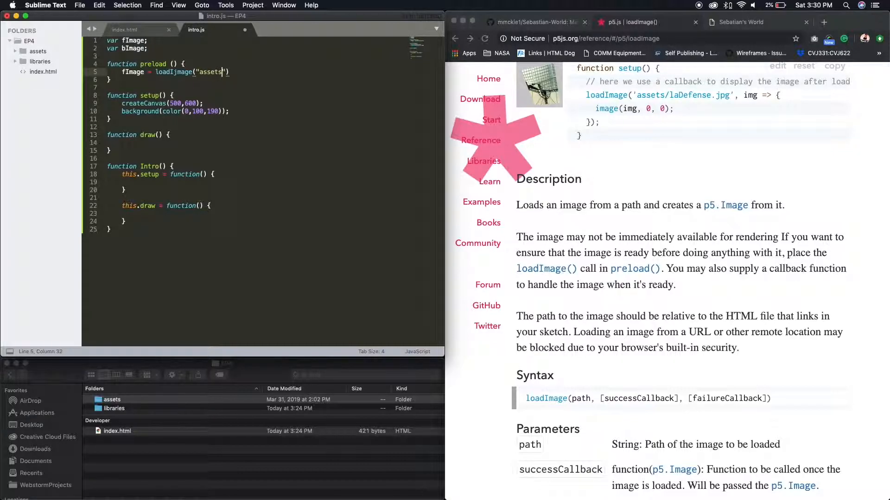
pyautogui.write('/')
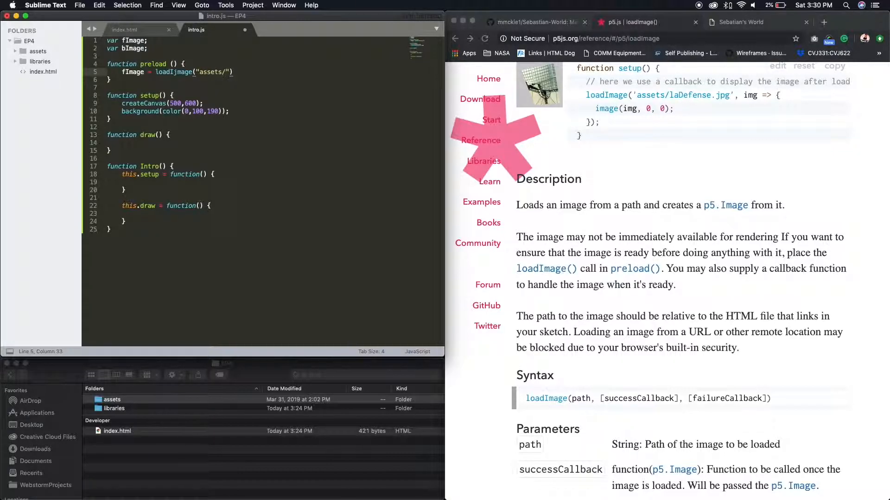
pyautogui.write('sky_2.')
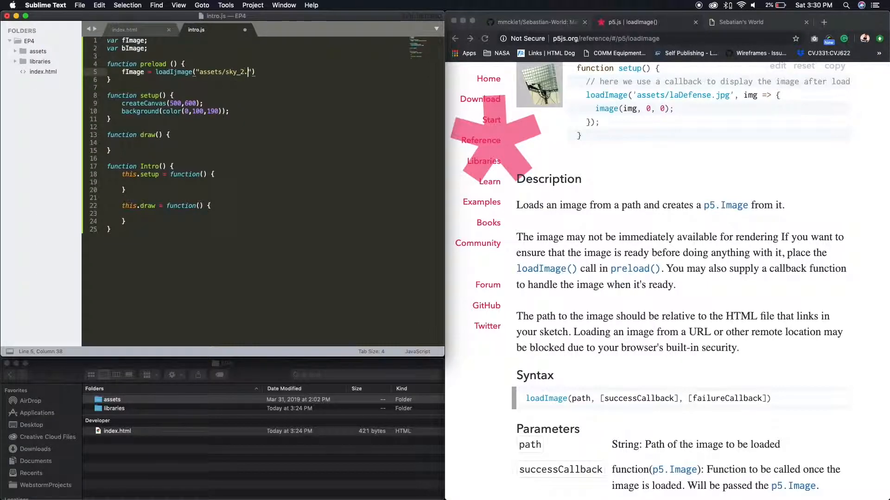
pyautogui.write('png')
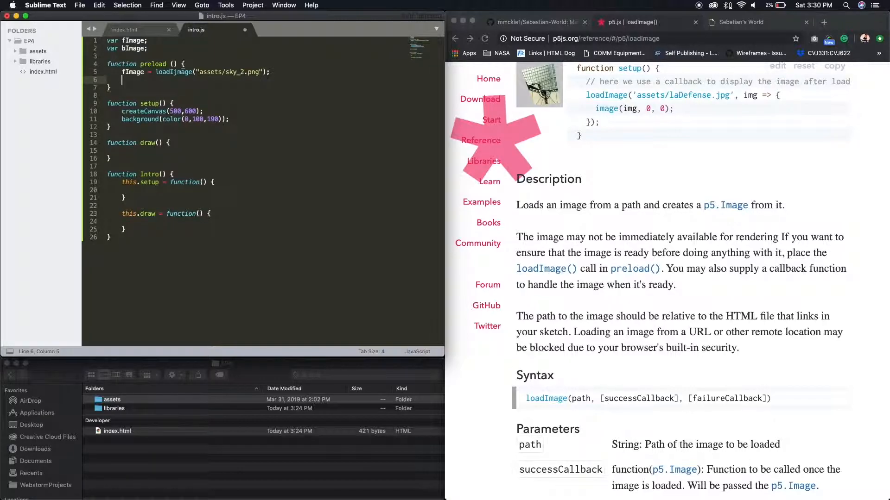
# Step: In preload, set bImage = loadImage("assets/sky.png")
pyautogui.write('bI')
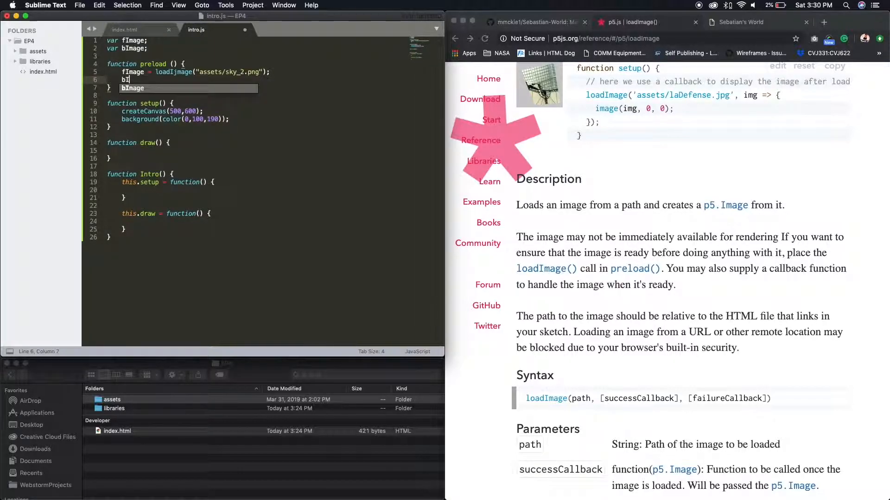
pyautogui.write('mage')
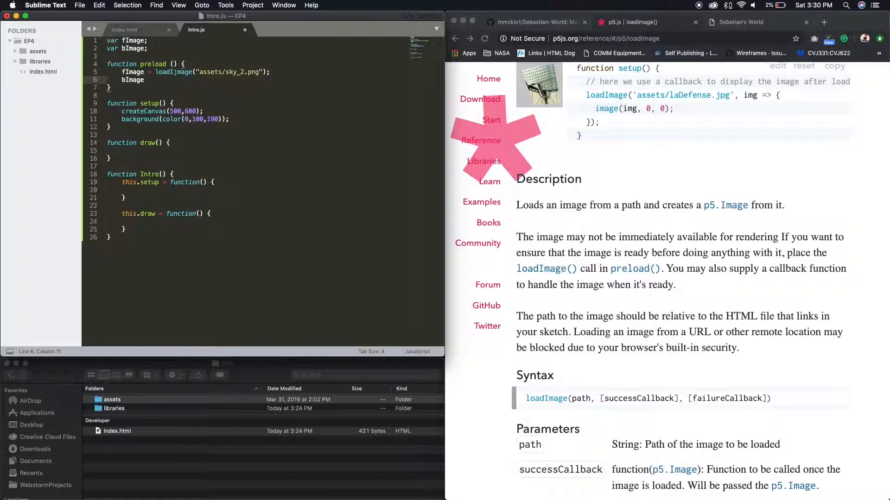
pyautogui.write('=')
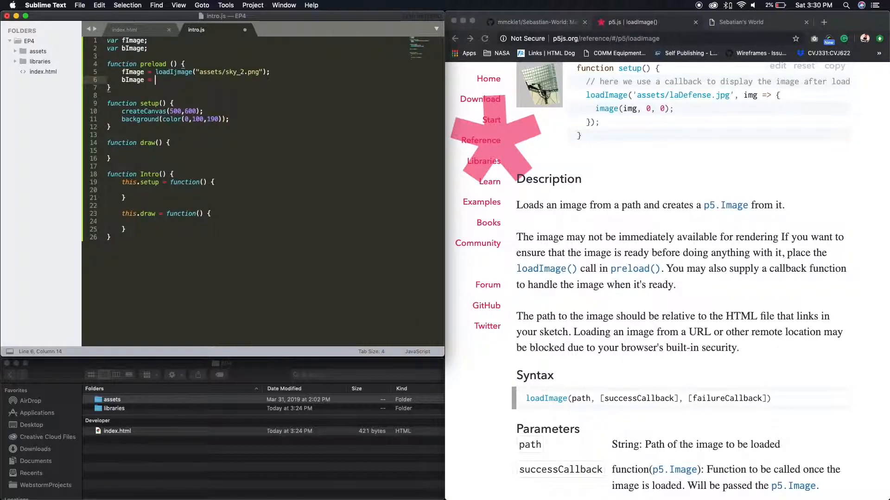
pyautogui.write('loadIjmage')
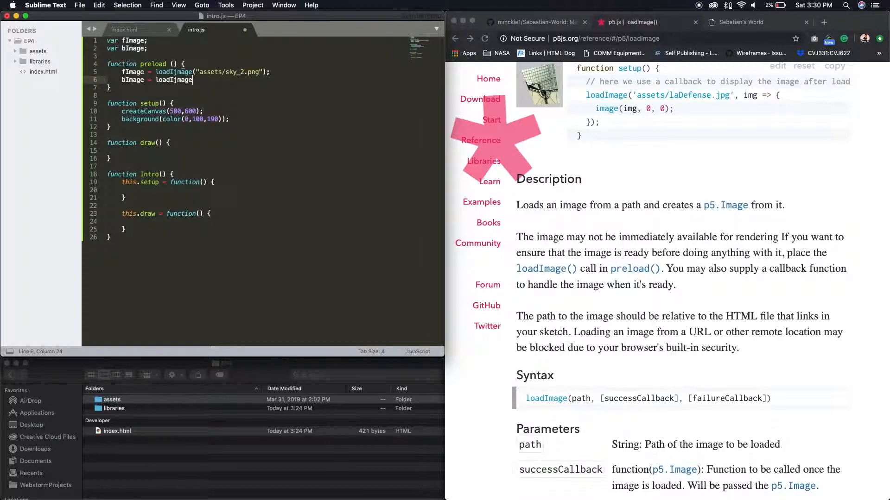
pyautogui.write('()')
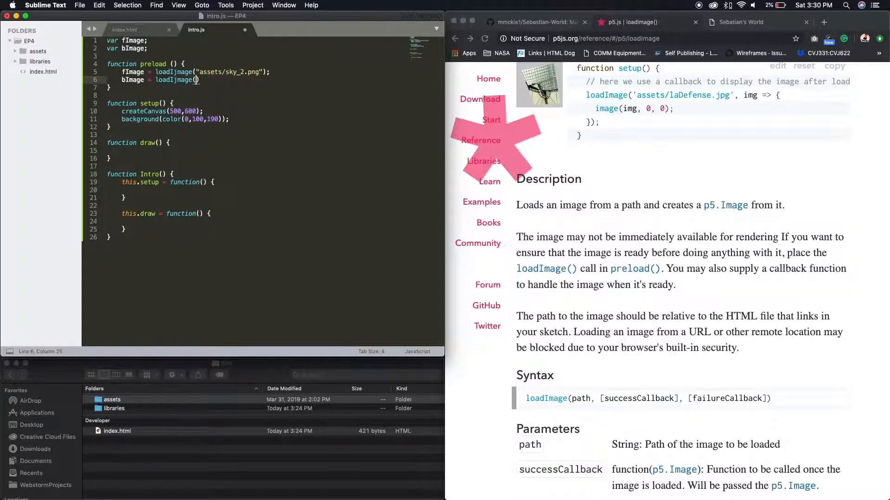
pyautogui.write('as"')
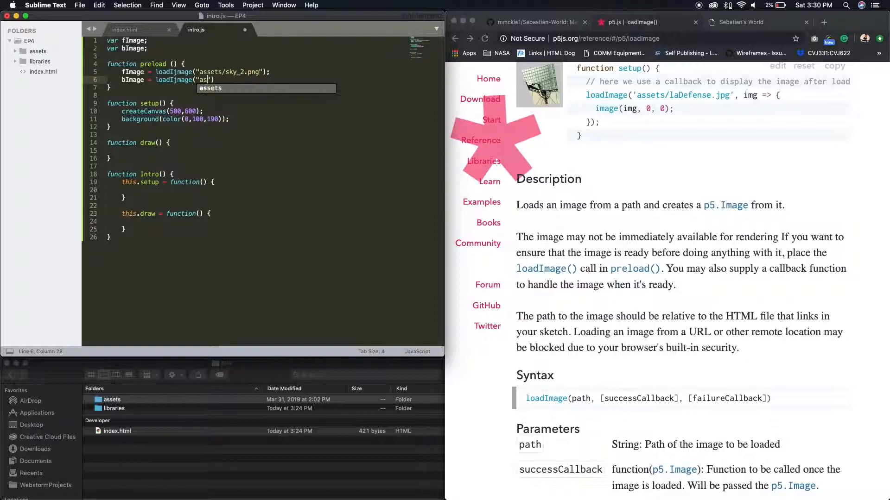
pyautogui.write('sets')
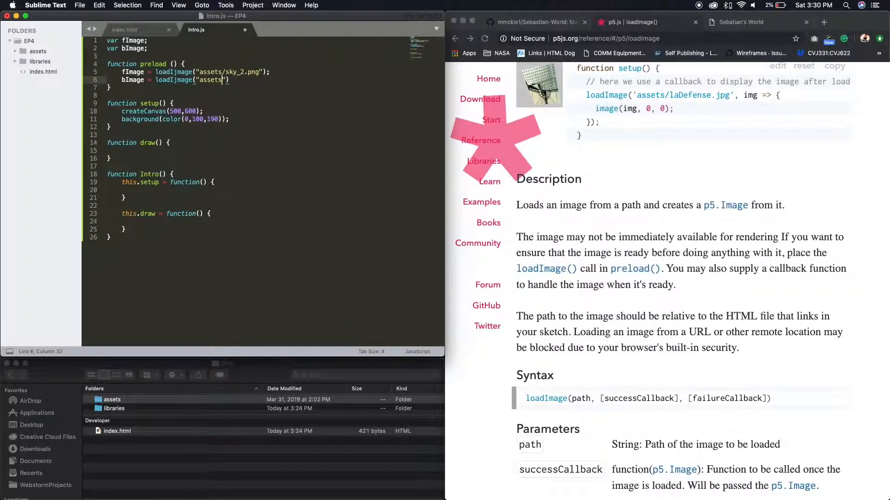
pyautogui.write('/')
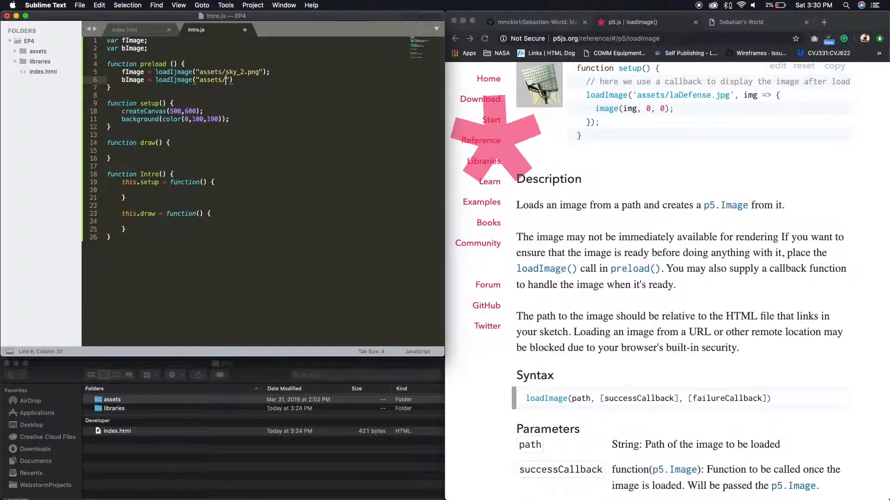
pyautogui.write('sky')
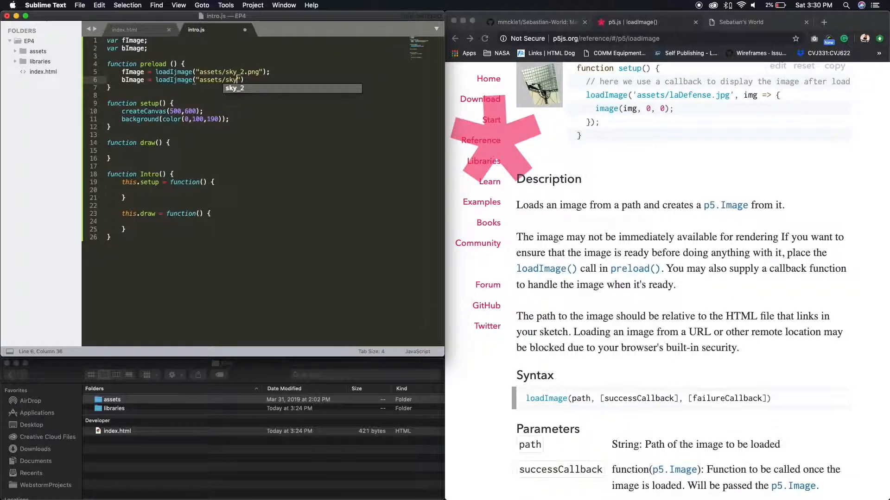
pyautogui.write('.png')
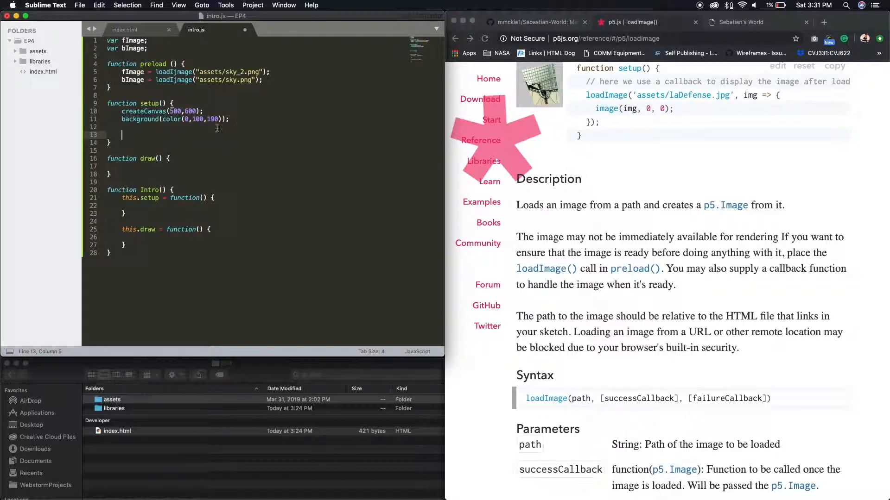
# Step: Declare var mgr = new SceneManager(); in setup
pyautogui.write('var')
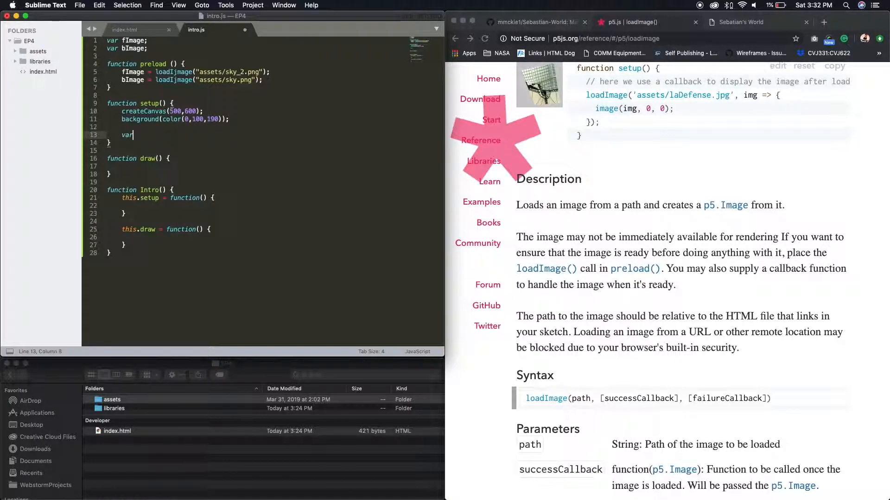
pyautogui.write('m')
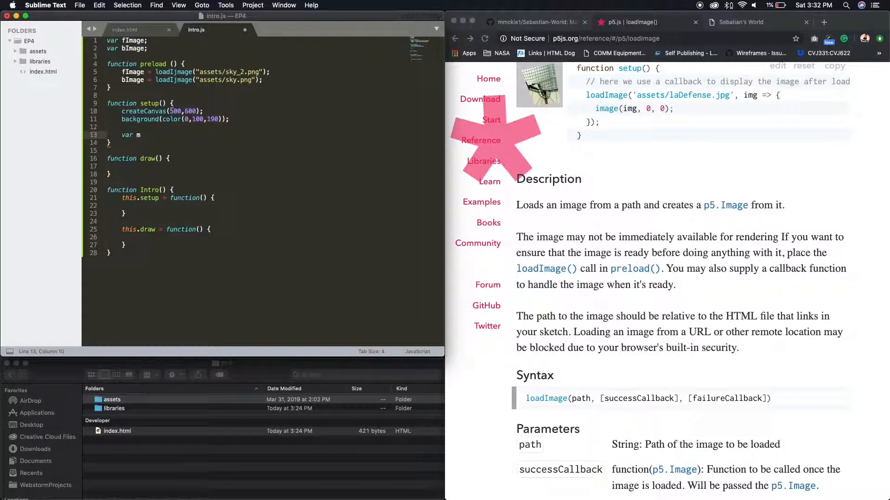
pyautogui.write('gr =')
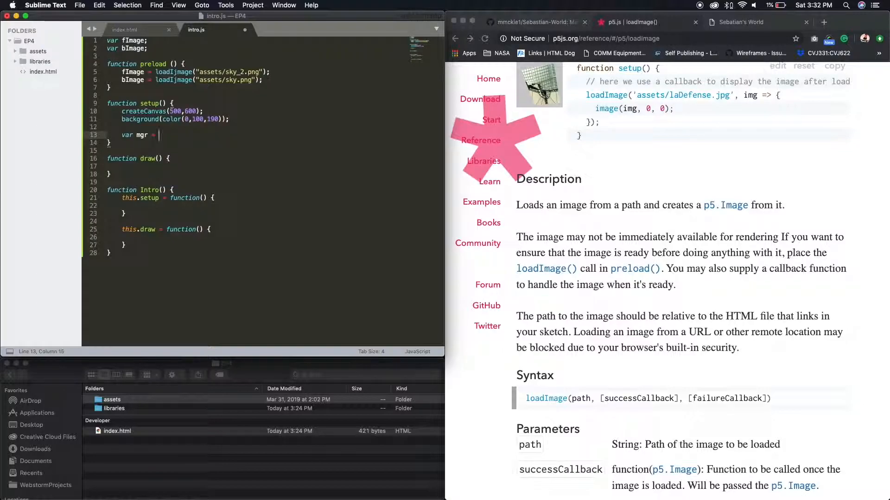
pyautogui.write('new SCe')
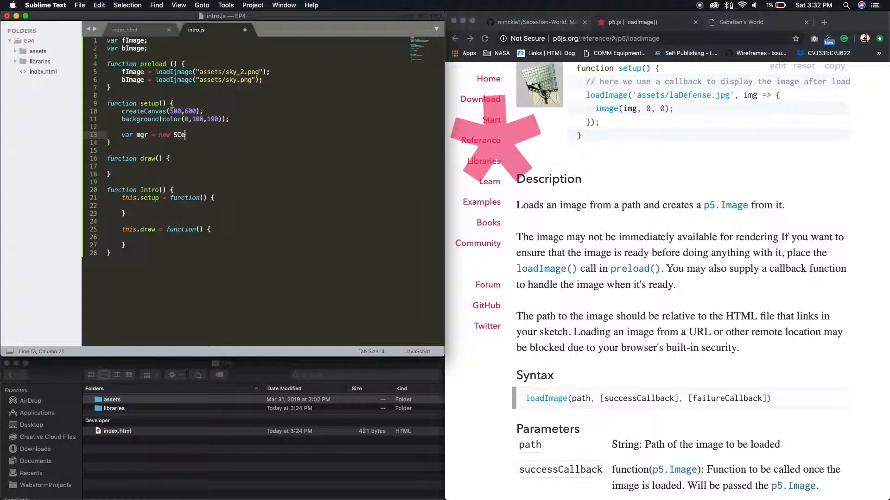
pyautogui.write('eneMan')
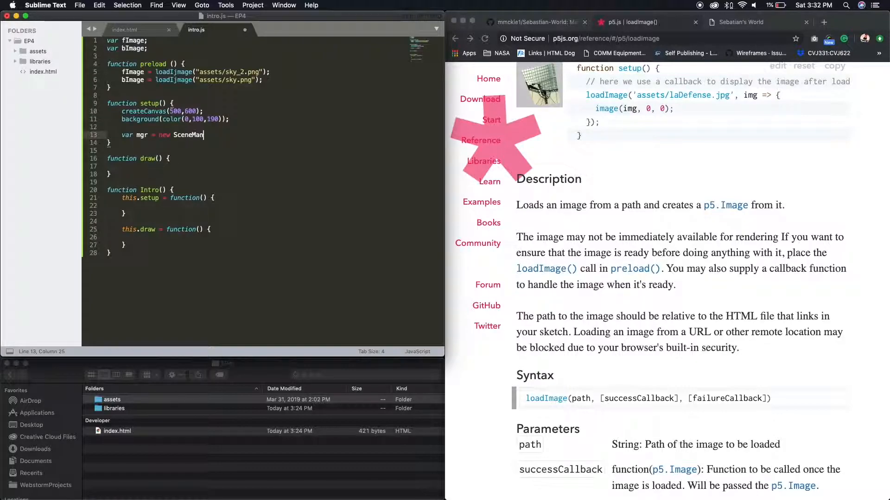
pyautogui.write('ager()')
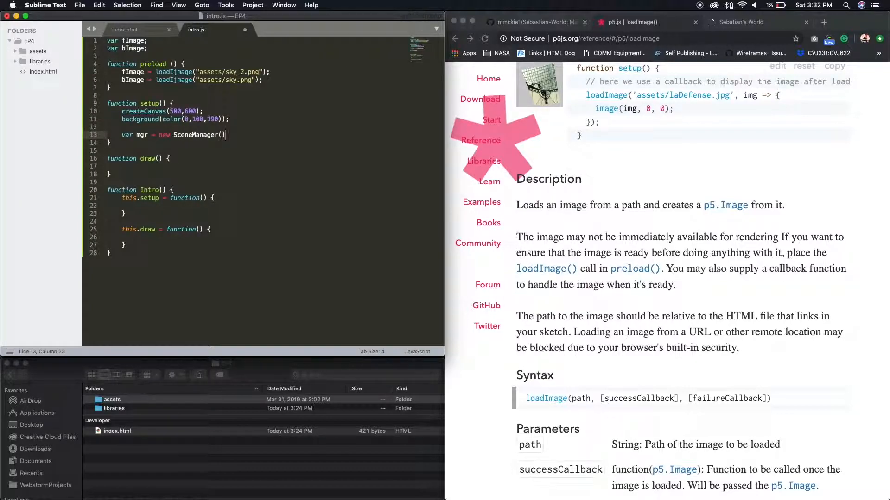
pyautogui.write(';')
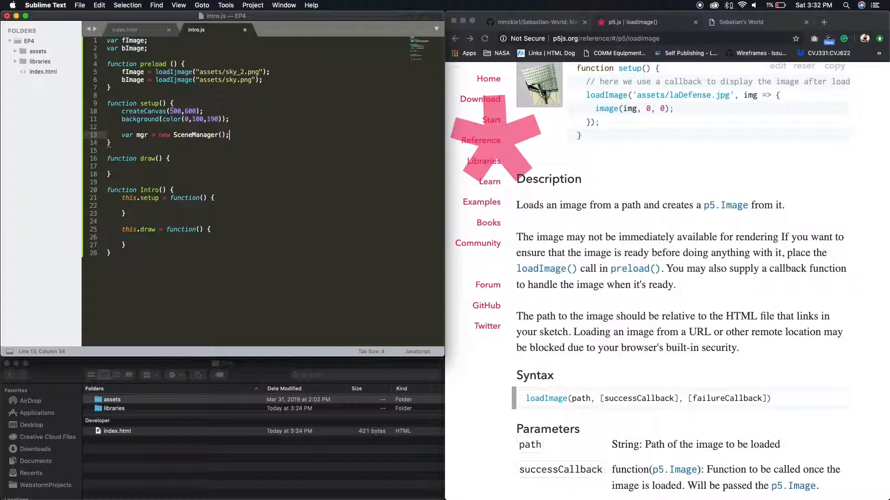
# Step: Assign mgr.fImage = fImage and mgr.bImage = bImage
pyautogui.write('m')
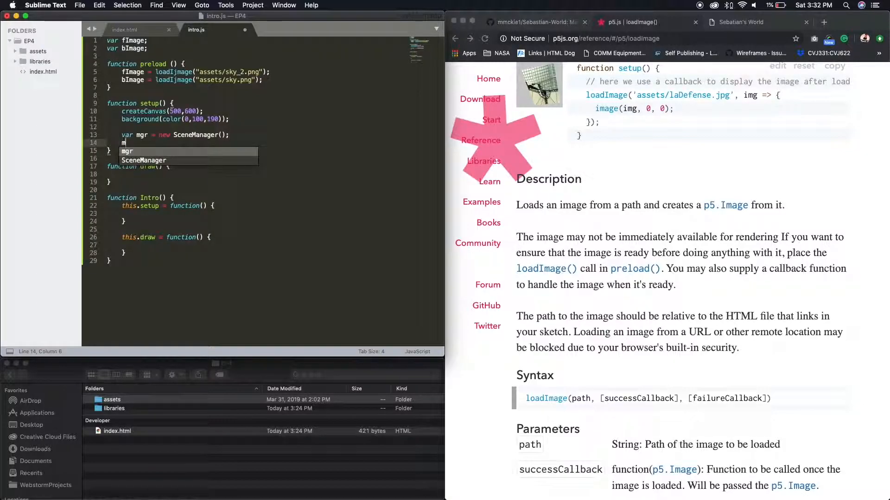
pyautogui.write('g')
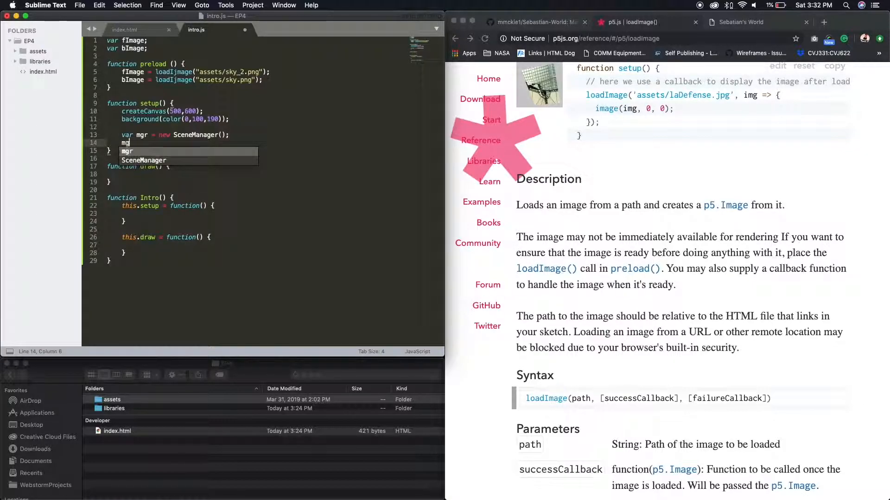
pyautogui.write('.')
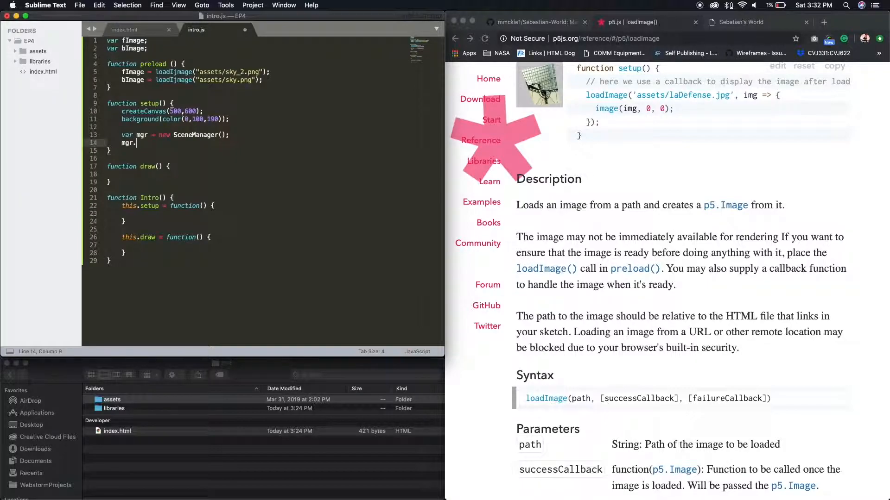
pyautogui.write('fImage')
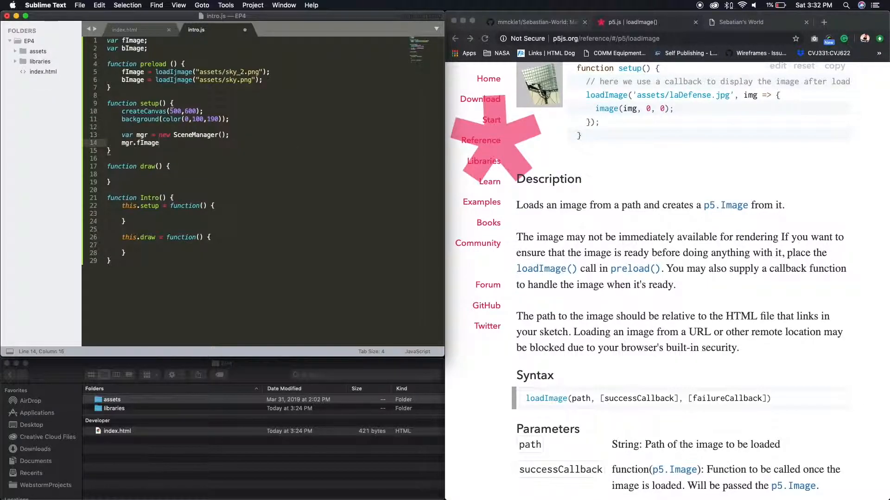
pyautogui.write('=')
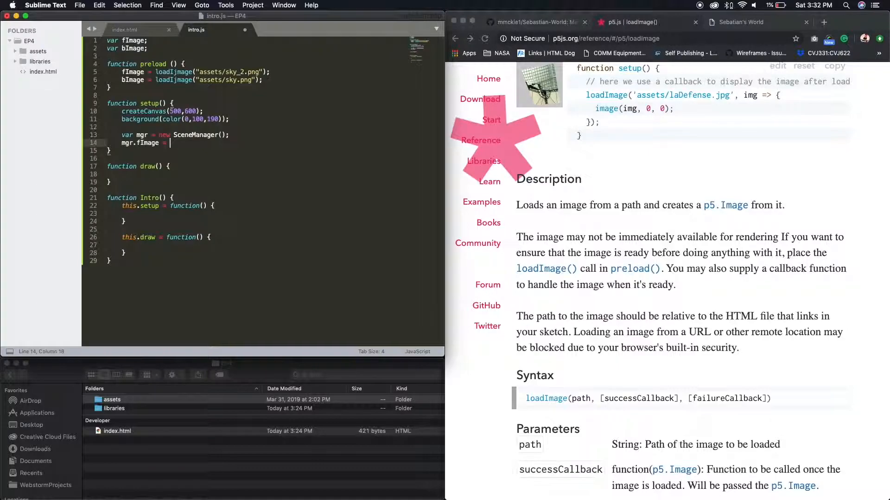
pyautogui.write('fImage')
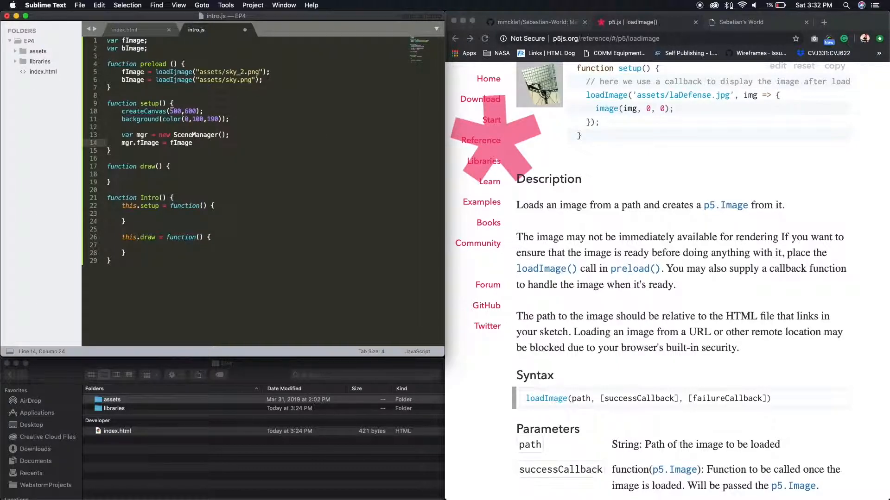
pyautogui.write('mage')
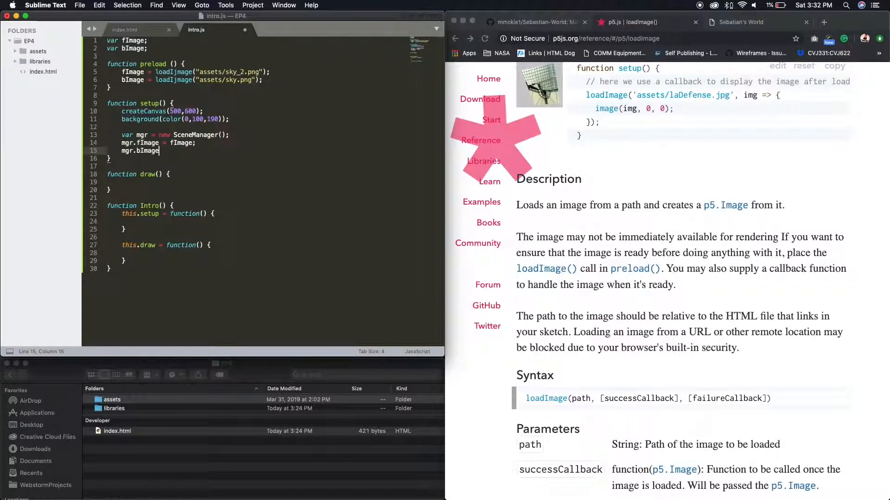
pyautogui.write('" "')
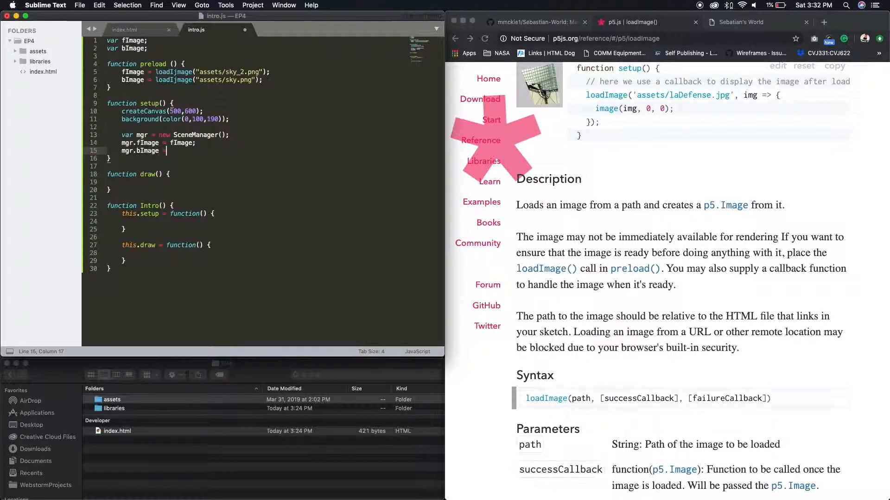
pyautogui.write('ba')
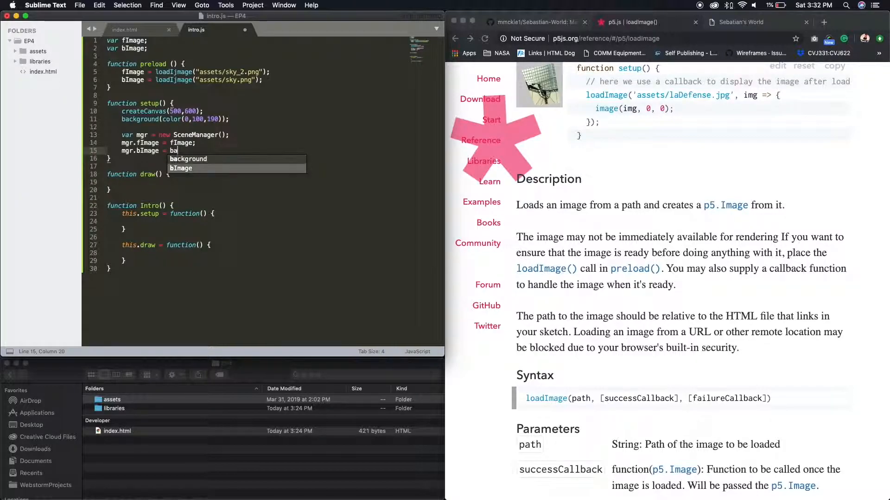
pyautogui.press('Tab')
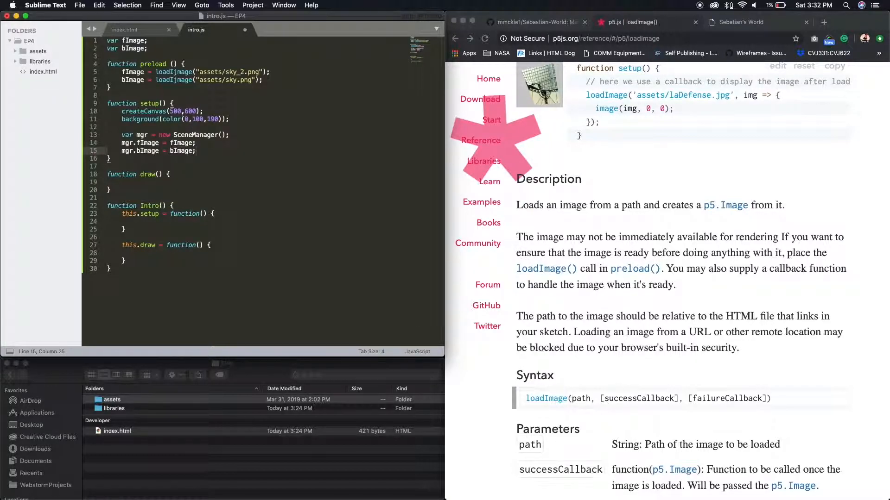
pyautogui.write('mgr')
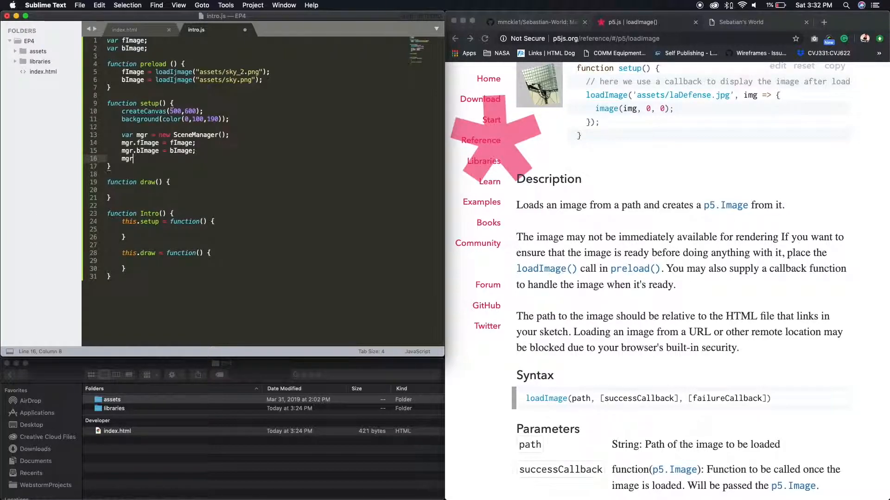
# Step: Add mgr.wire() and mgr.showScene(Intro) to setup, then save intro.js
pyautogui.write('.wire();')
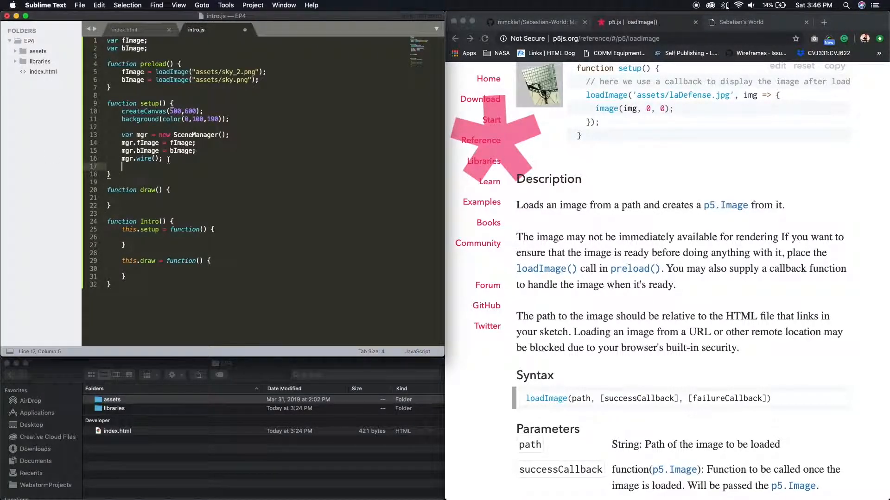
pyautogui.write('mgr')
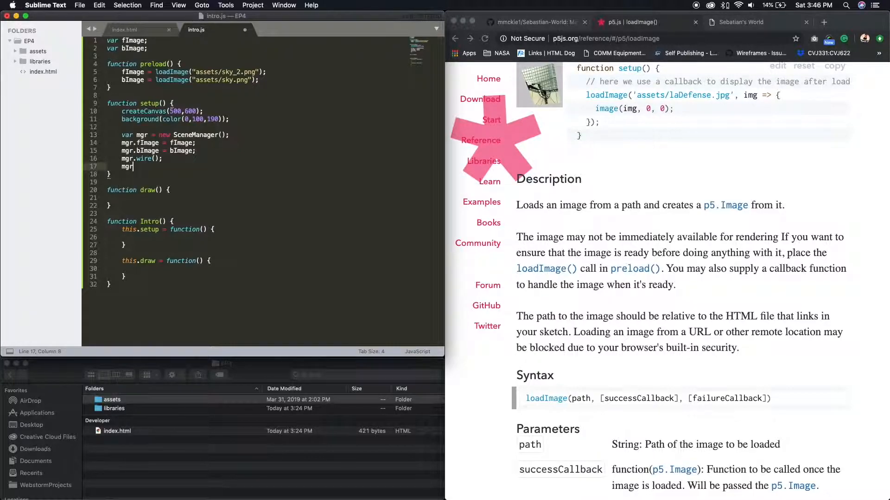
pyautogui.write('.')
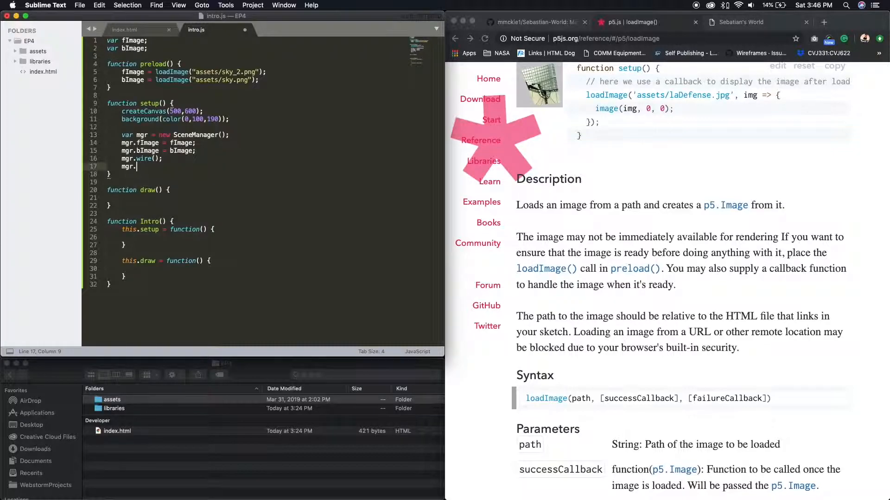
pyautogui.write('Show')
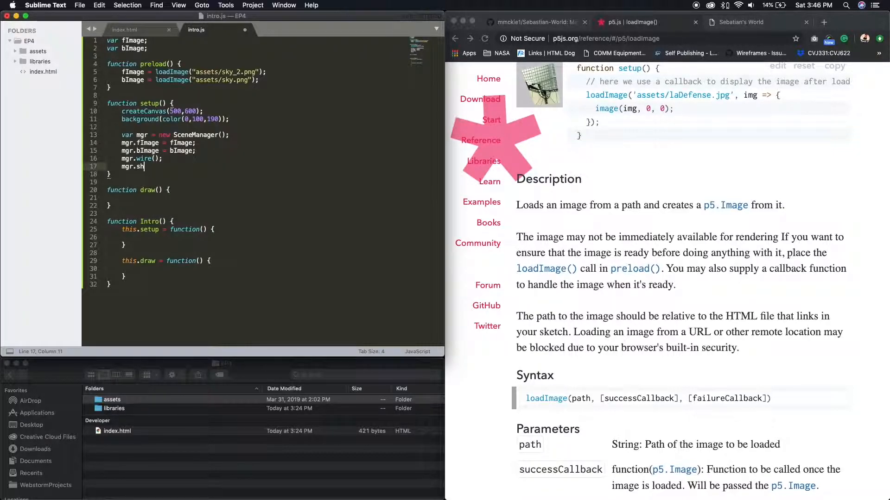
pyautogui.write('owScene')
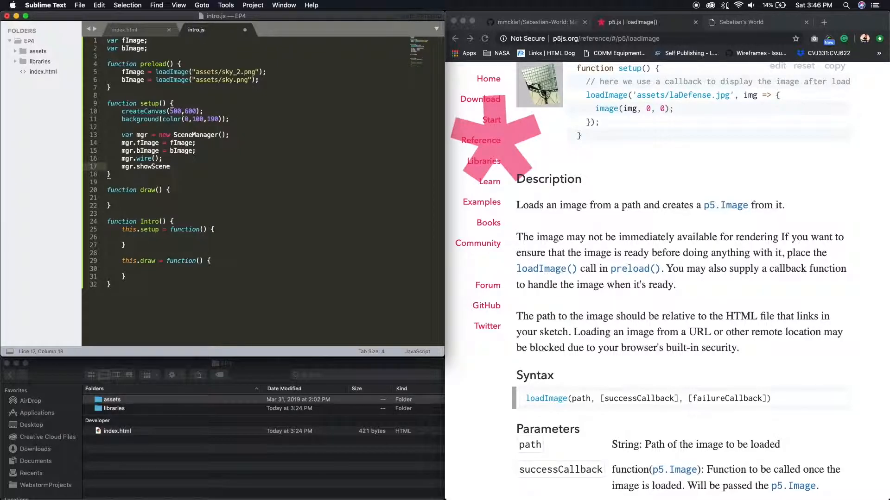
pyautogui.write('(Intro')
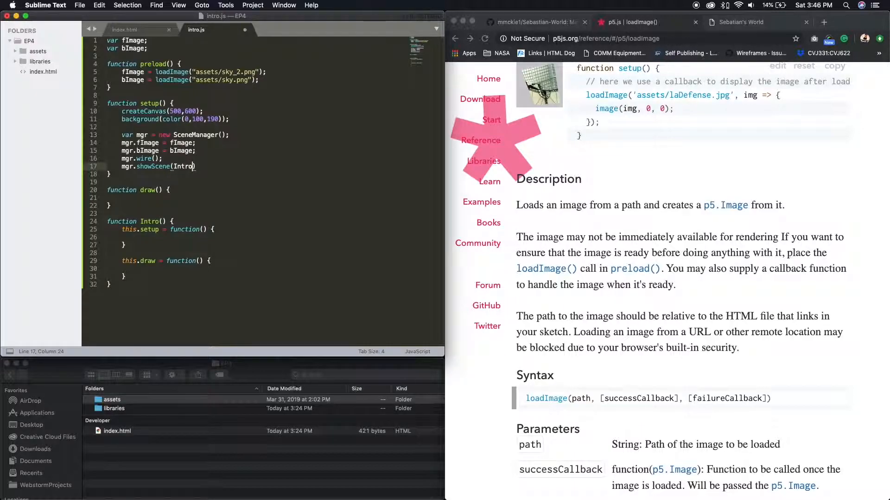
pyautogui.write(')')
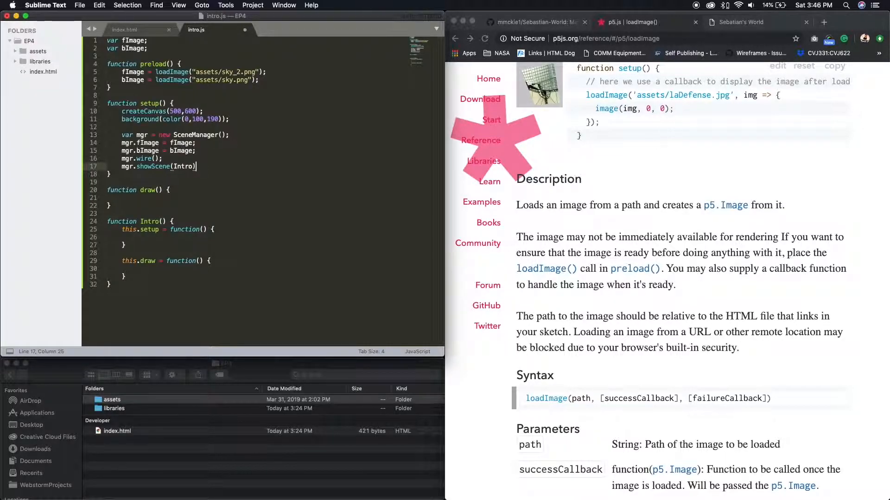
pyautogui.press('cmd+s')
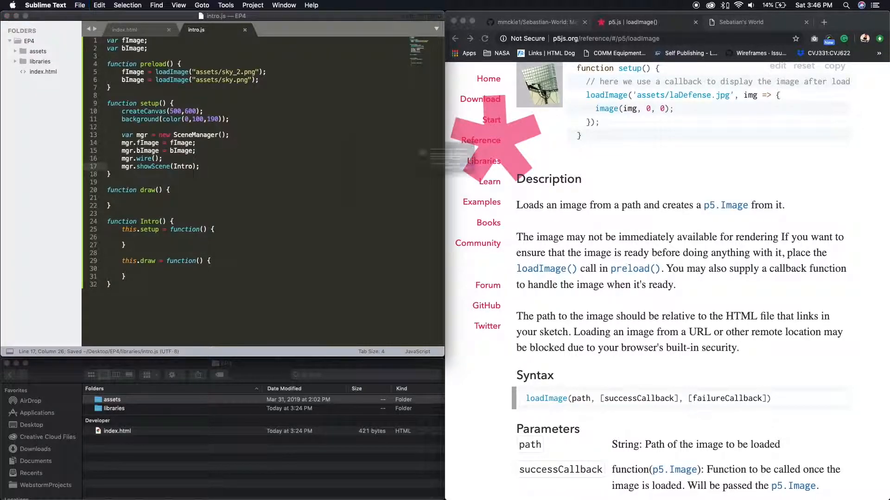